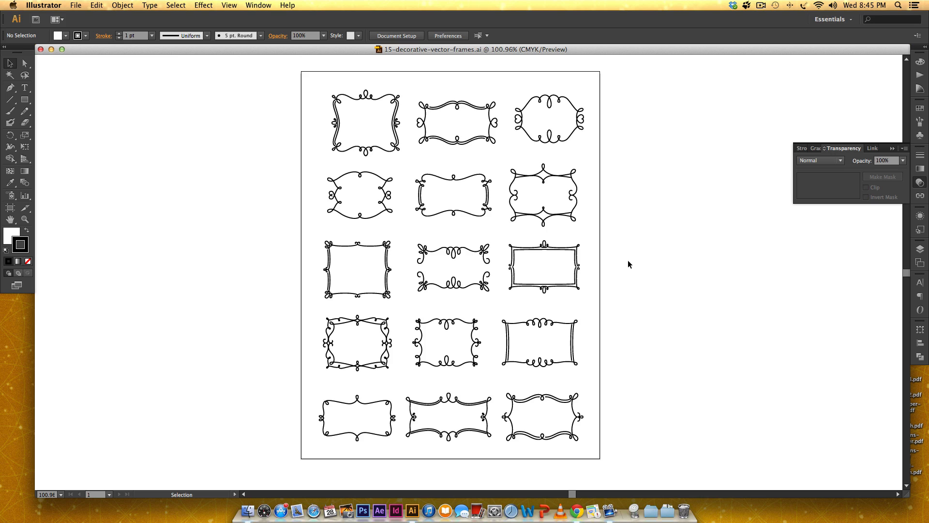
mouse_move(655, 257)
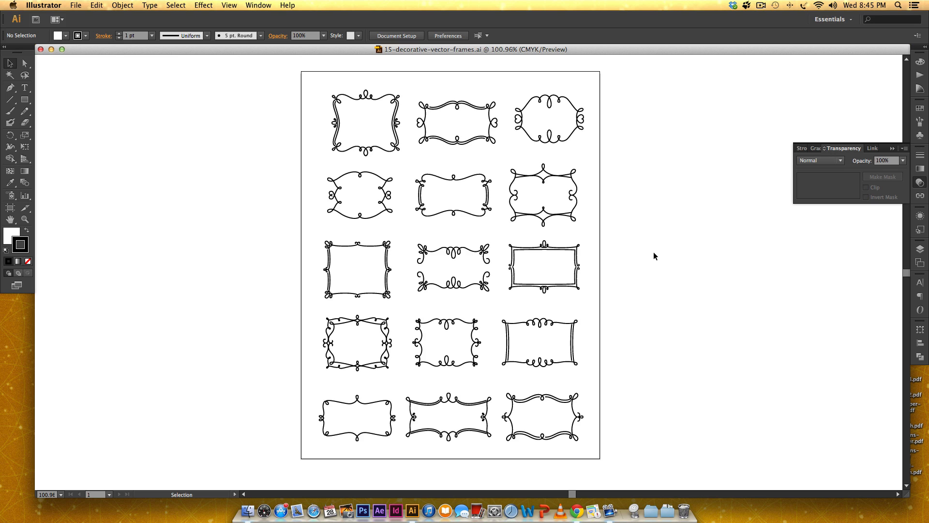
mouse_move(485, 166)
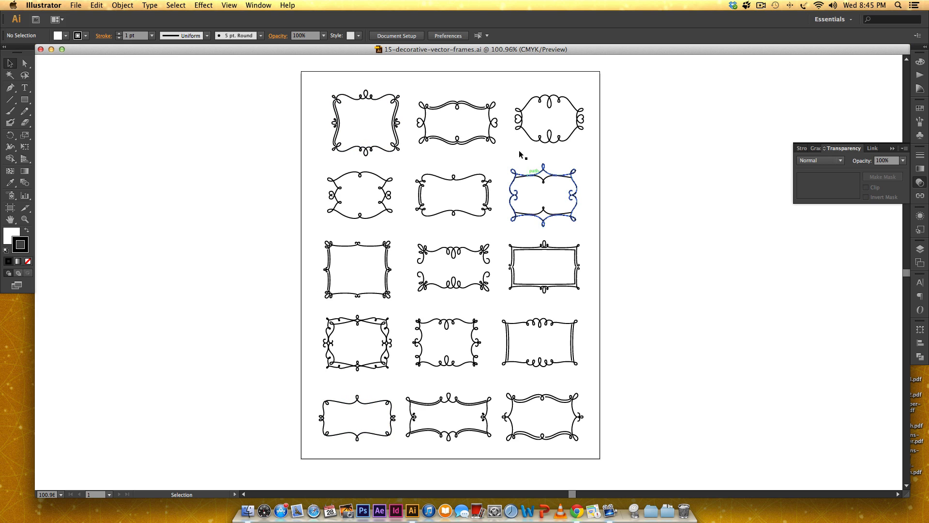
Start a new document from the File menu, showing Letter 11 x 8.5 in landscape settings
click(625, 184)
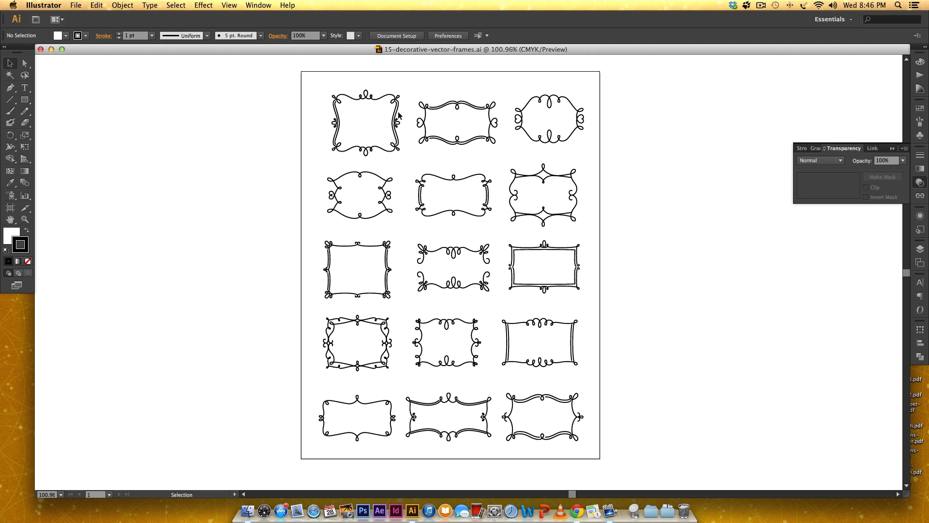
mouse_move(455, 256)
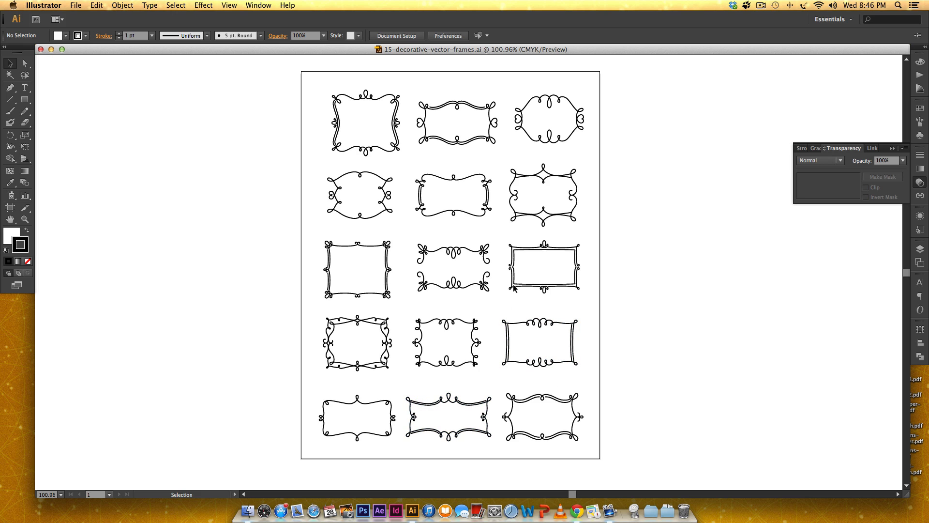
mouse_move(529, 205)
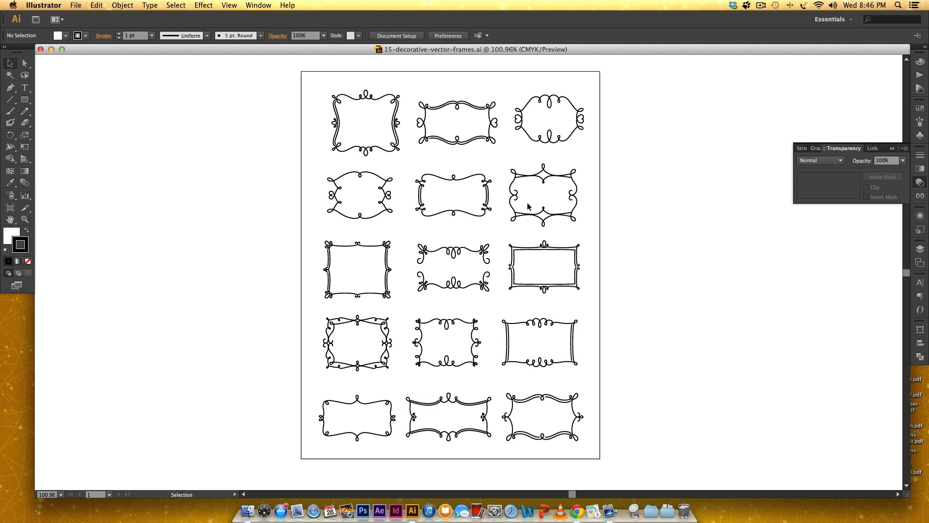
mouse_move(462, 293)
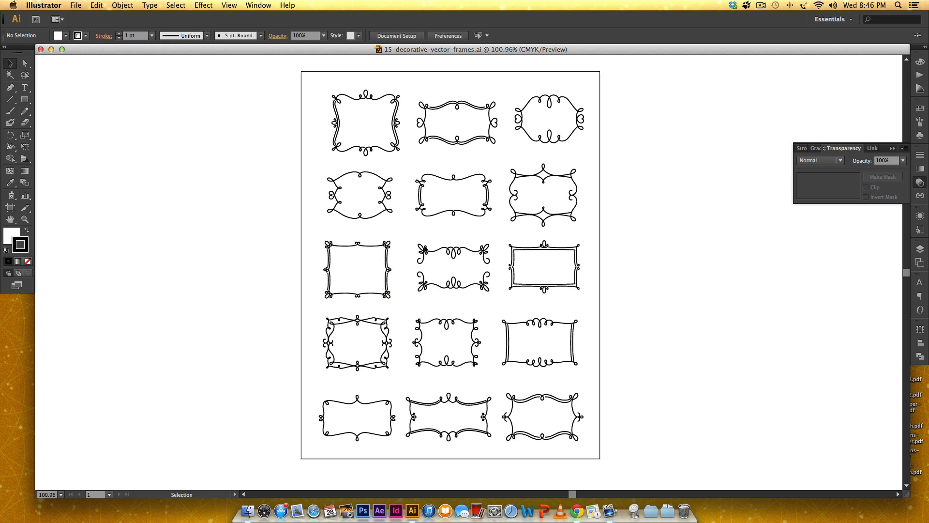
mouse_move(328, 149)
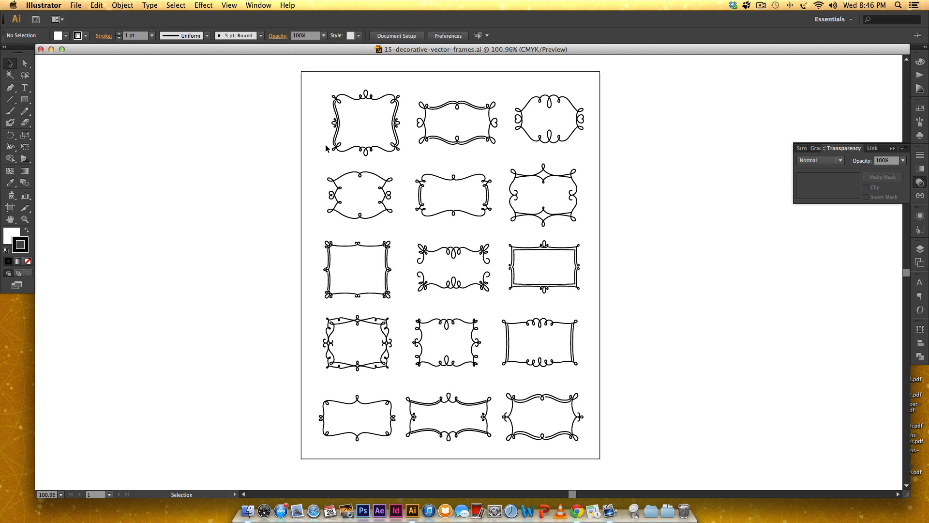
mouse_move(137, 181)
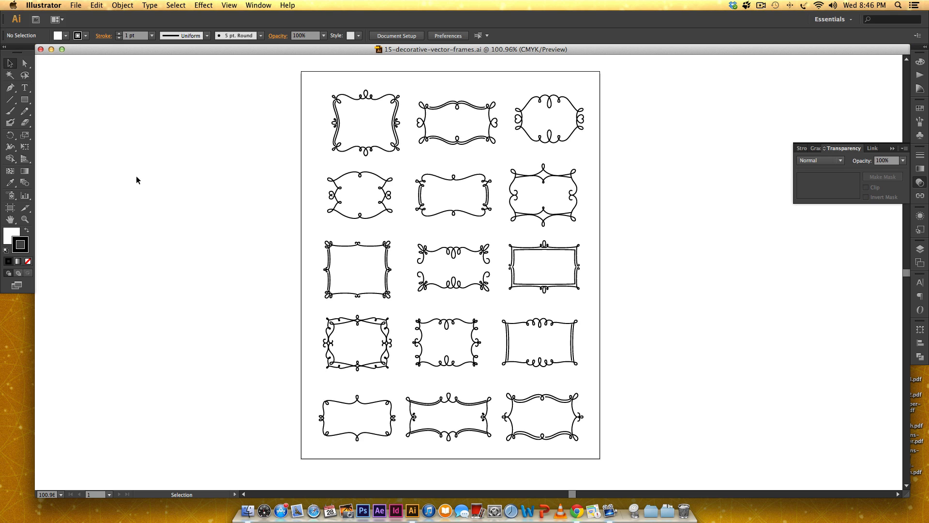
mouse_move(368, 142)
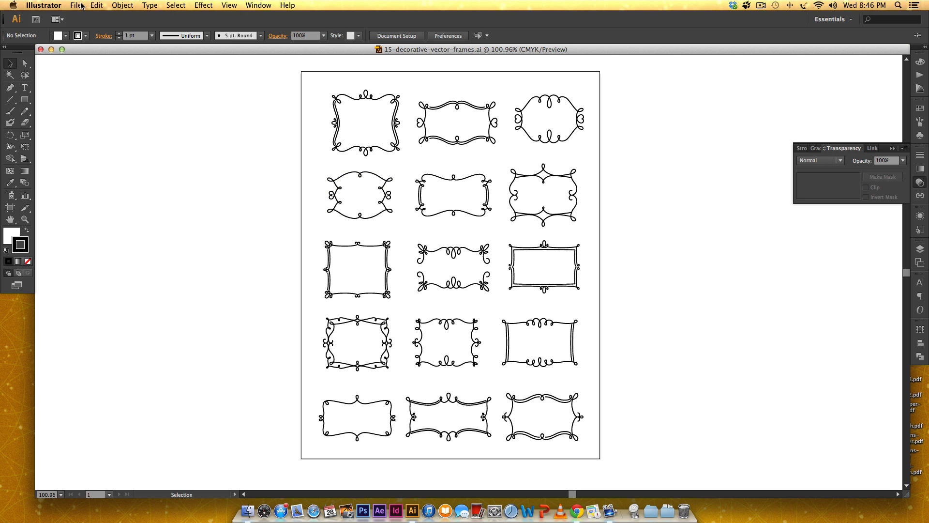
click(79, 5)
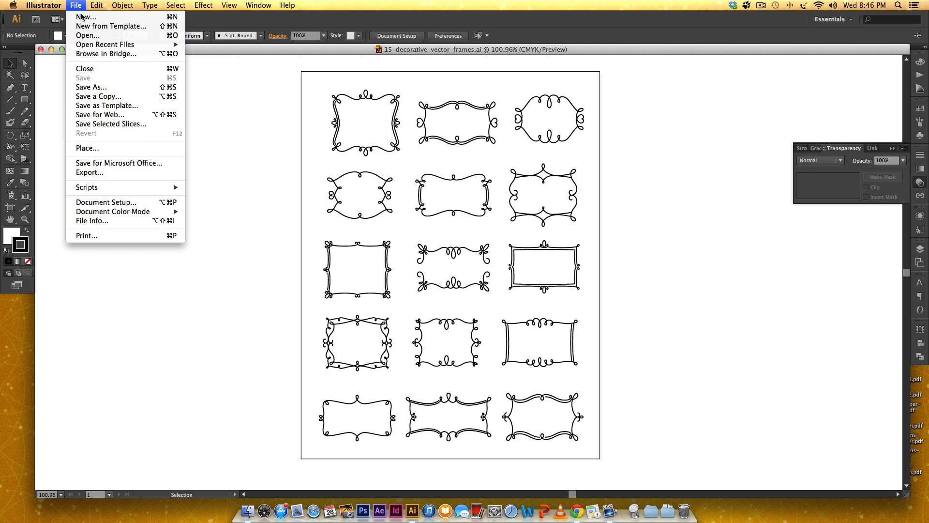
mouse_move(88, 16)
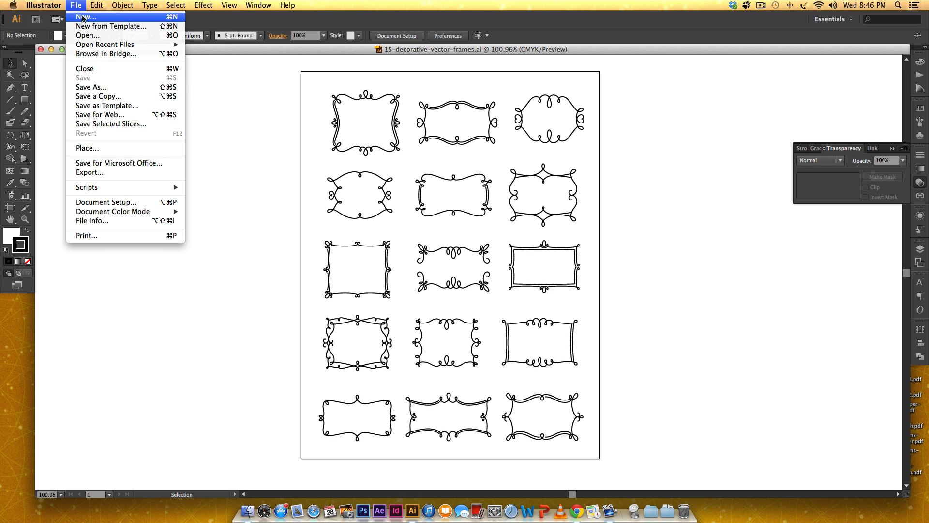
click(85, 18)
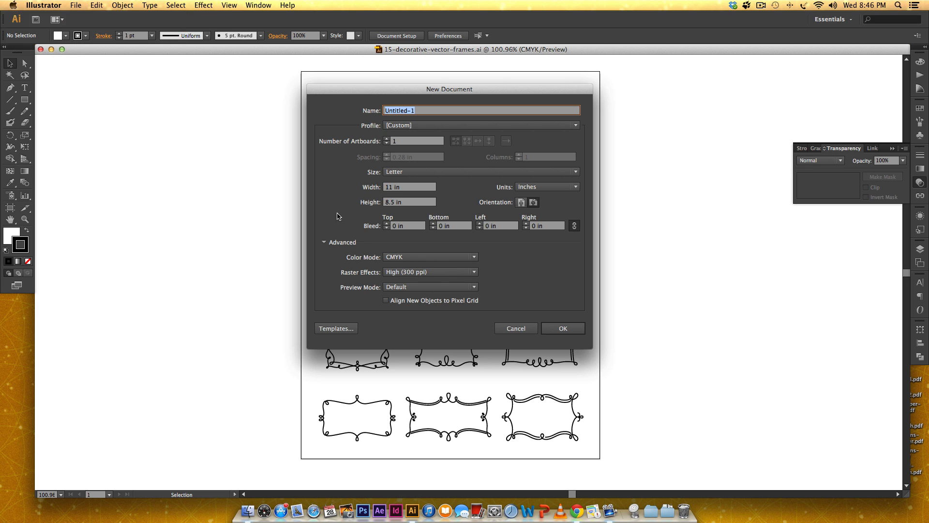
mouse_move(540, 209)
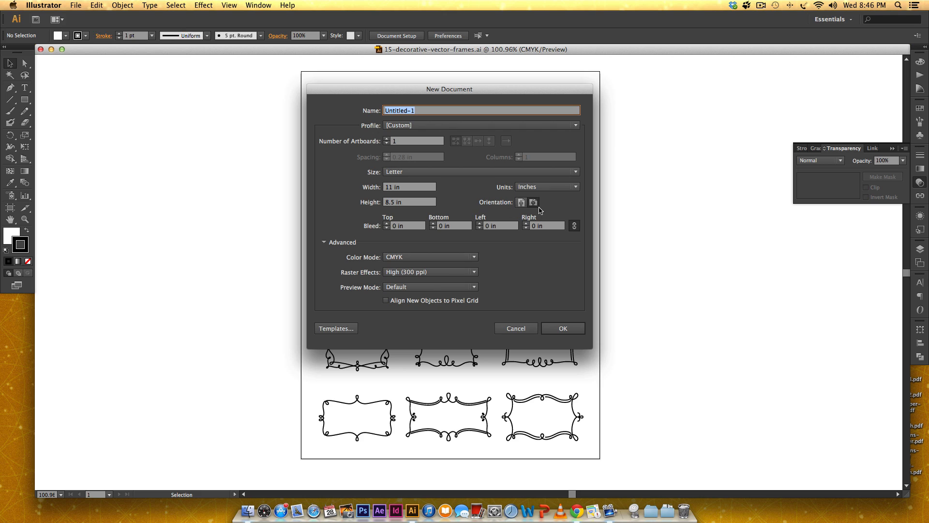
mouse_move(540, 212)
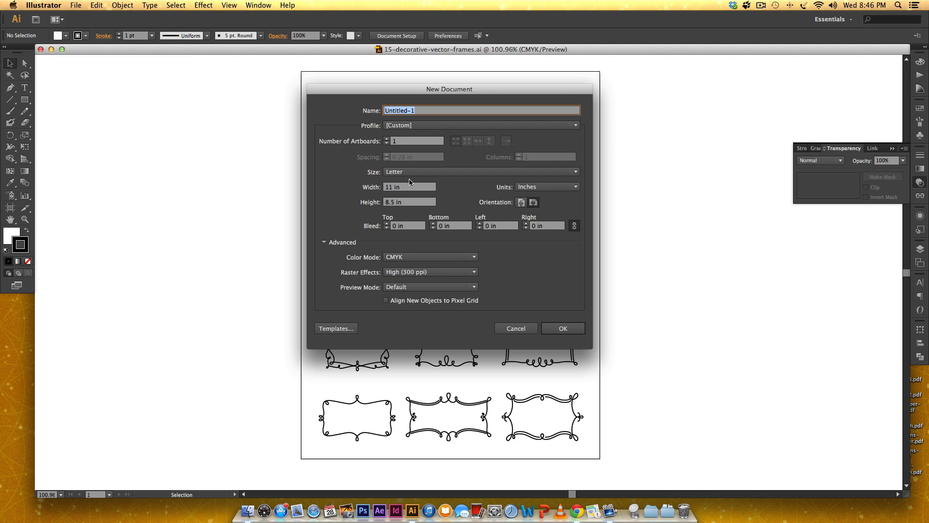
mouse_move(471, 220)
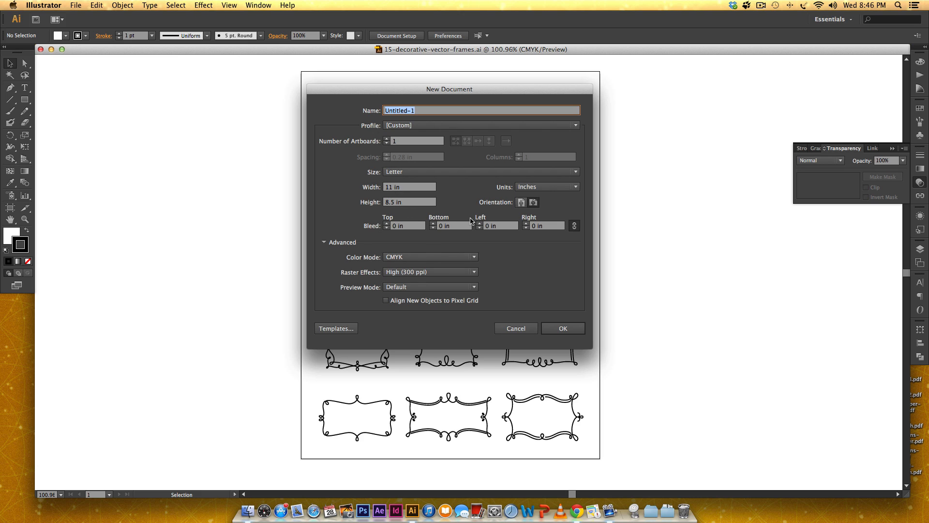
mouse_move(569, 316)
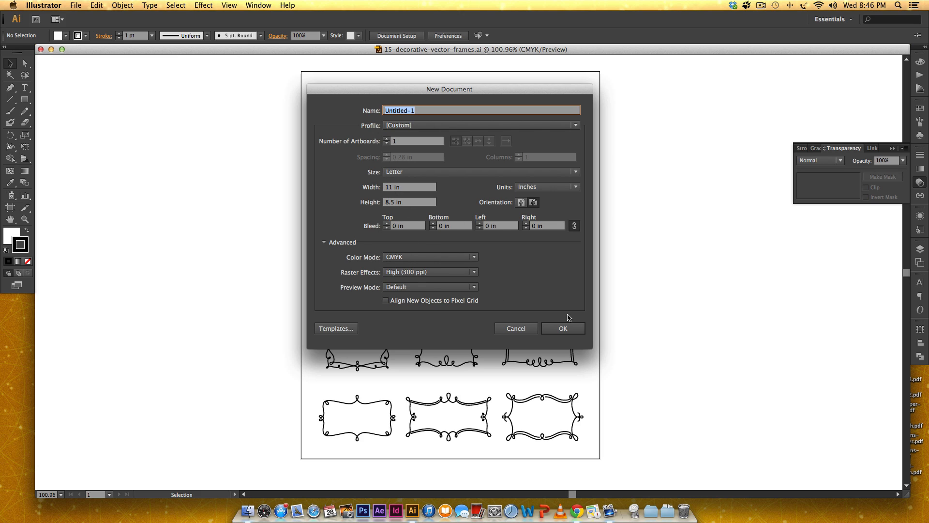
mouse_move(567, 312)
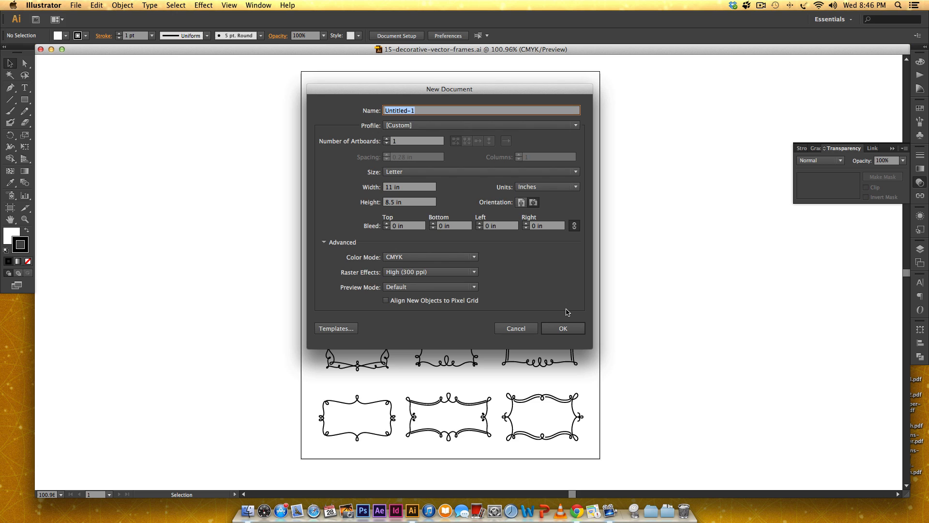
mouse_move(579, 340)
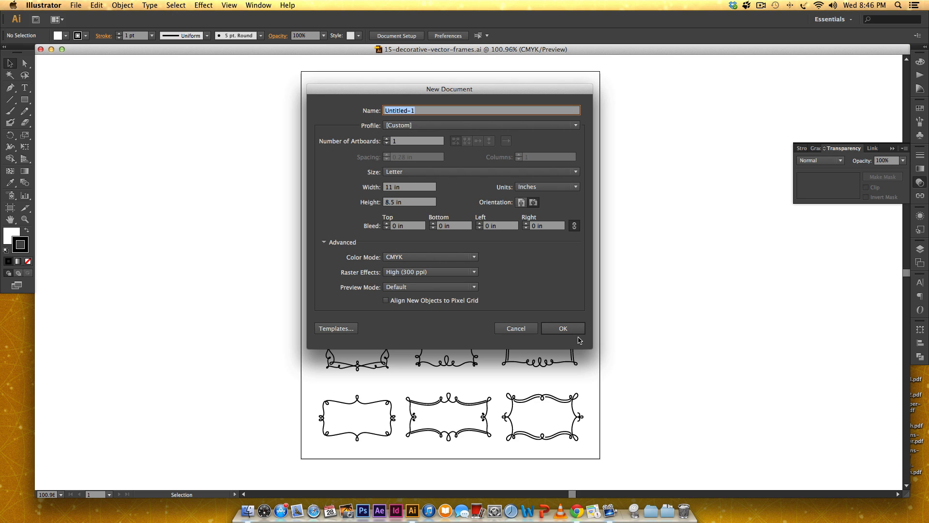
Create the landscape Letter document and place a vertical guide about 2 inches in
click(563, 328)
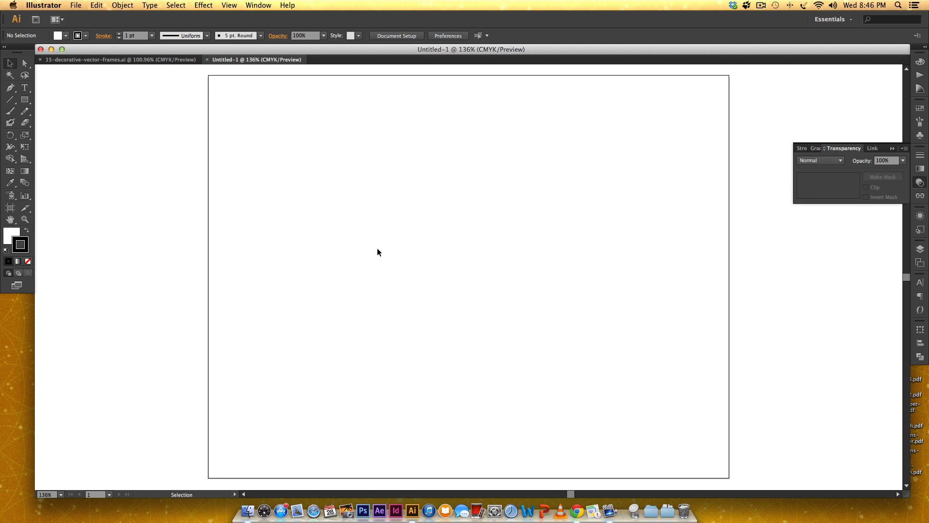
mouse_move(291, 147)
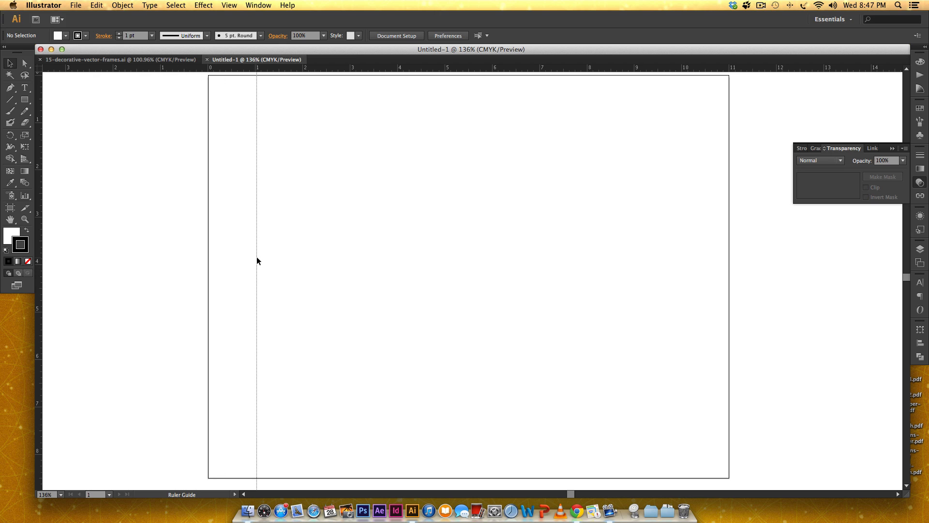
drag(256, 260, 302, 264)
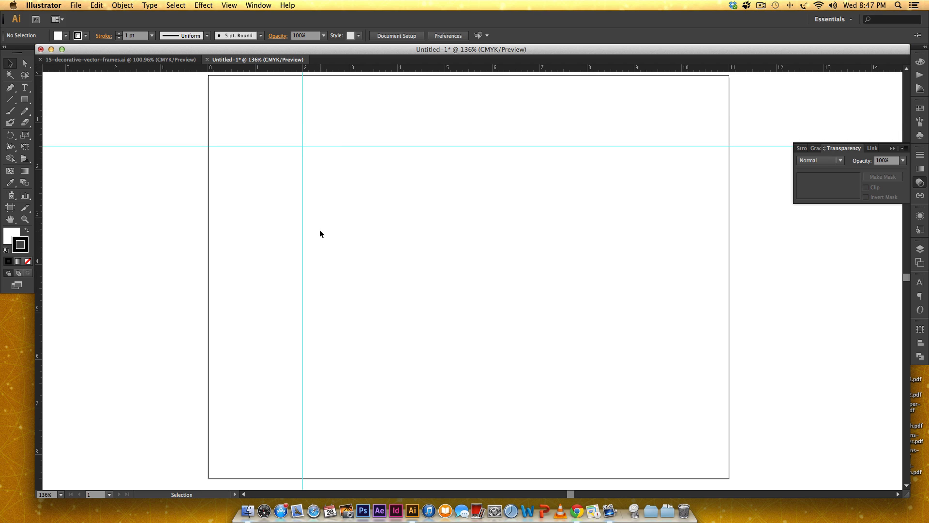
mouse_move(414, 134)
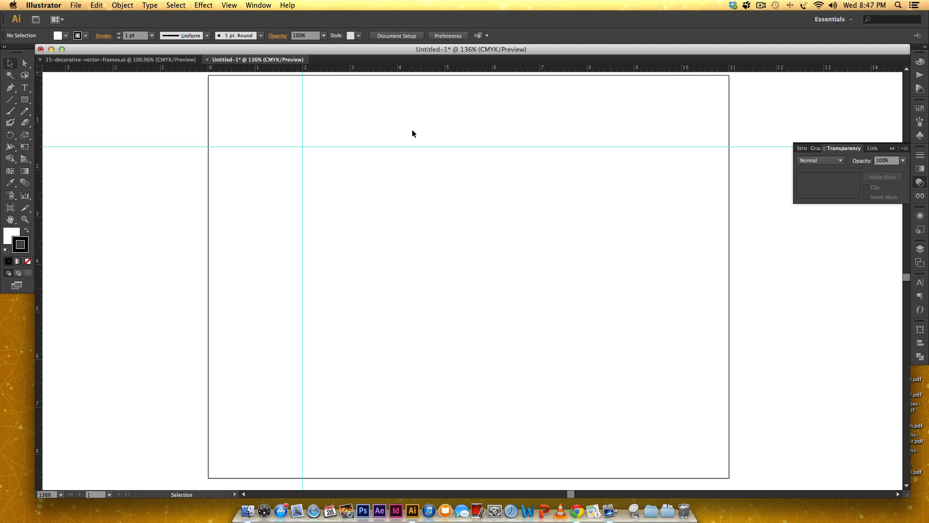
mouse_move(216, 120)
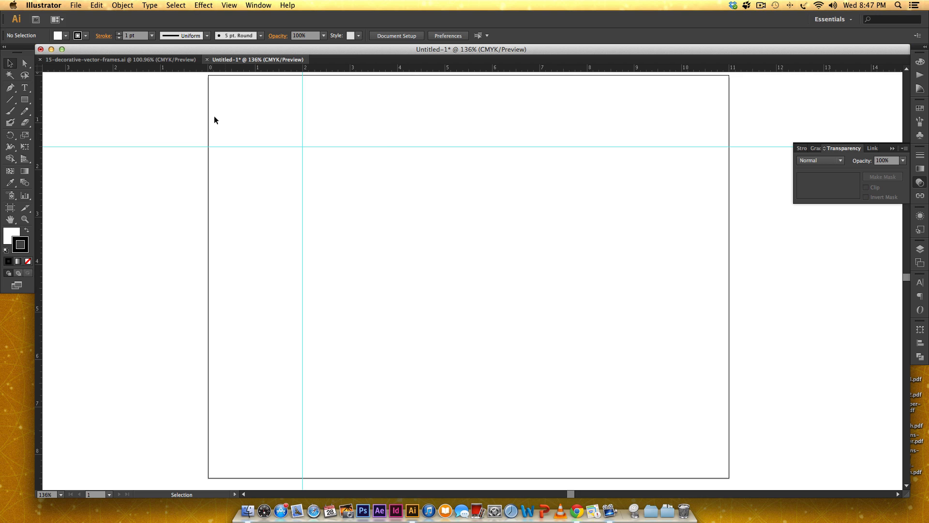
mouse_move(274, 207)
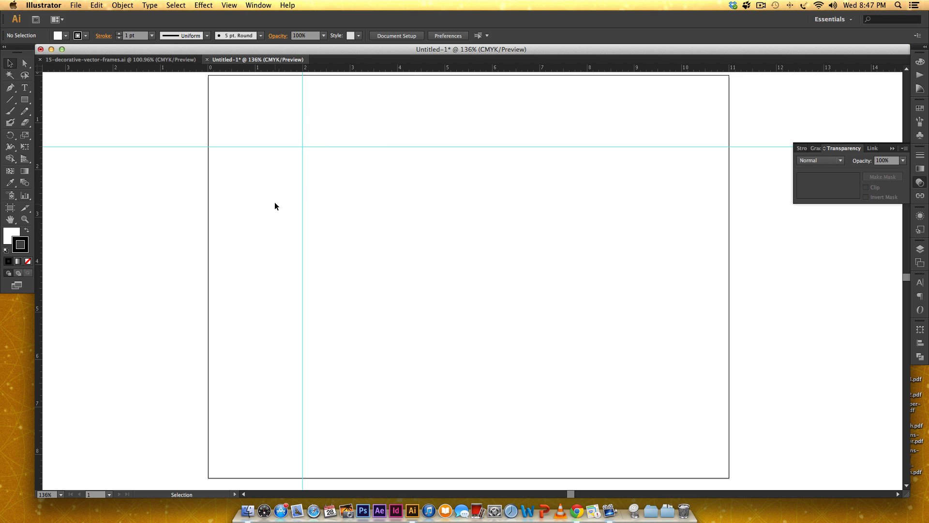
mouse_move(278, 198)
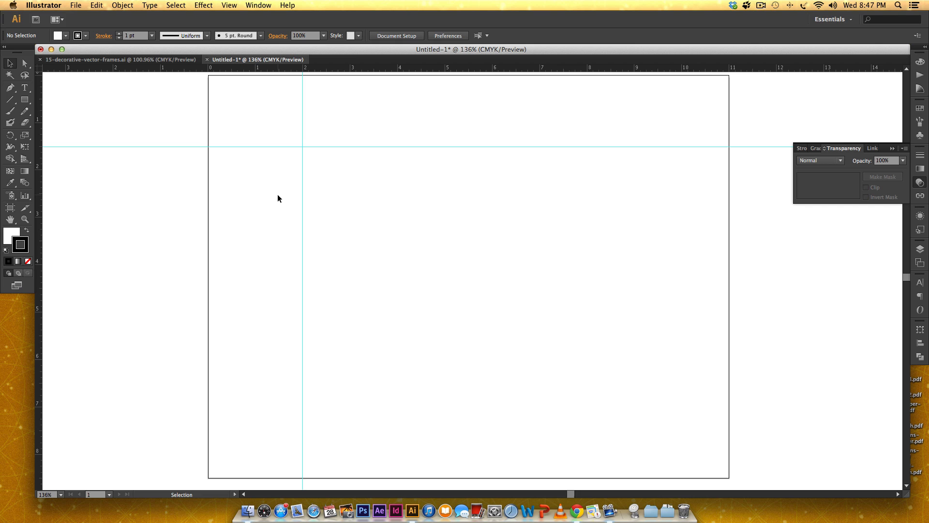
mouse_move(461, 216)
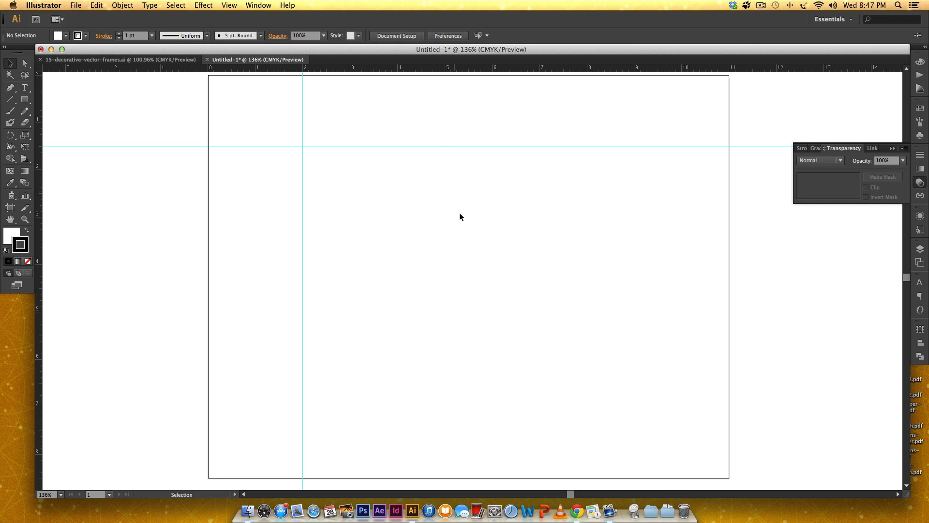
mouse_move(391, 94)
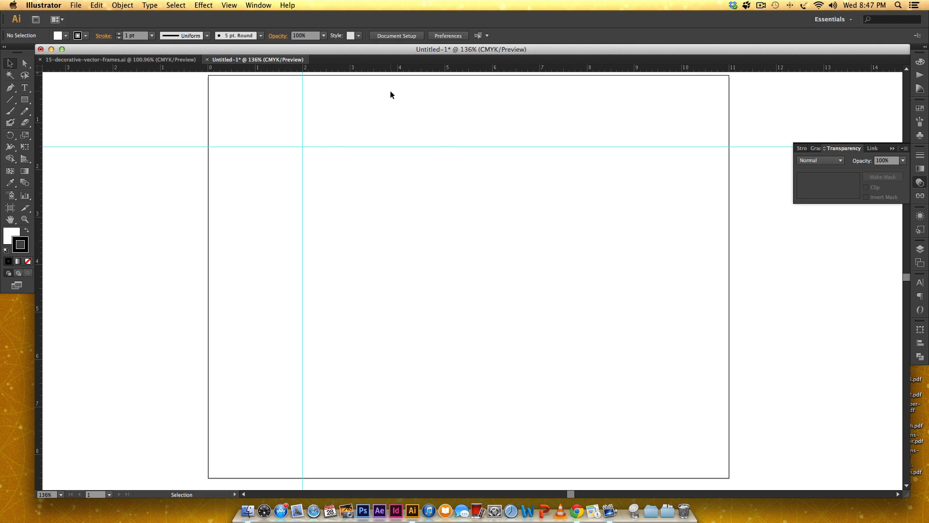
mouse_move(174, 66)
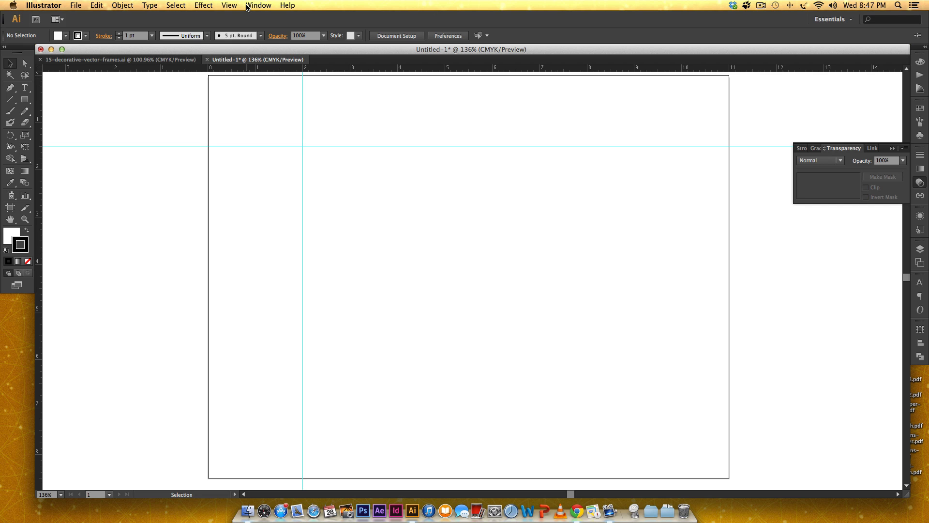
mouse_move(9, 118)
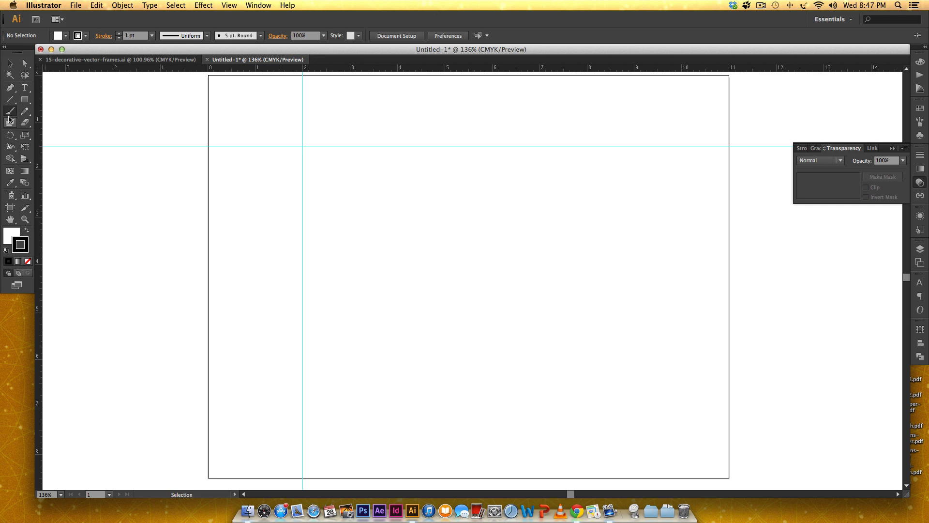
mouse_move(171, 36)
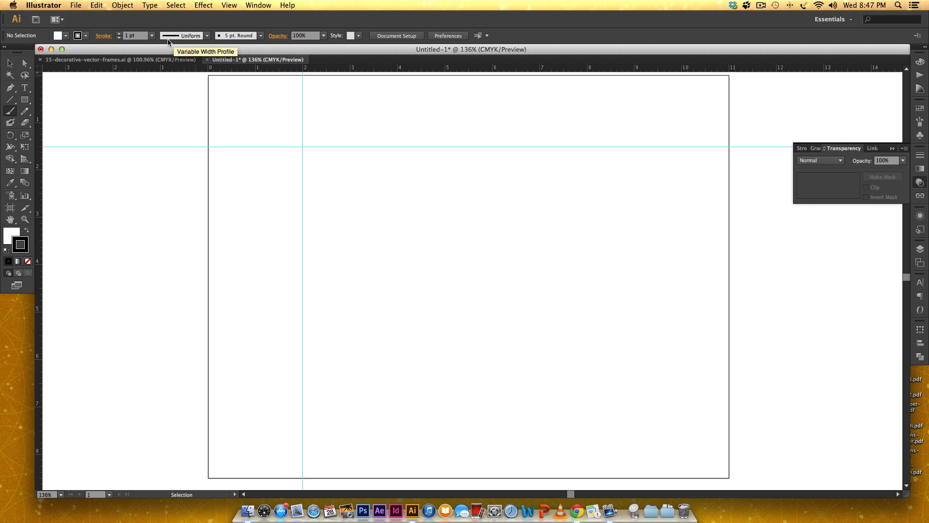
mouse_move(181, 31)
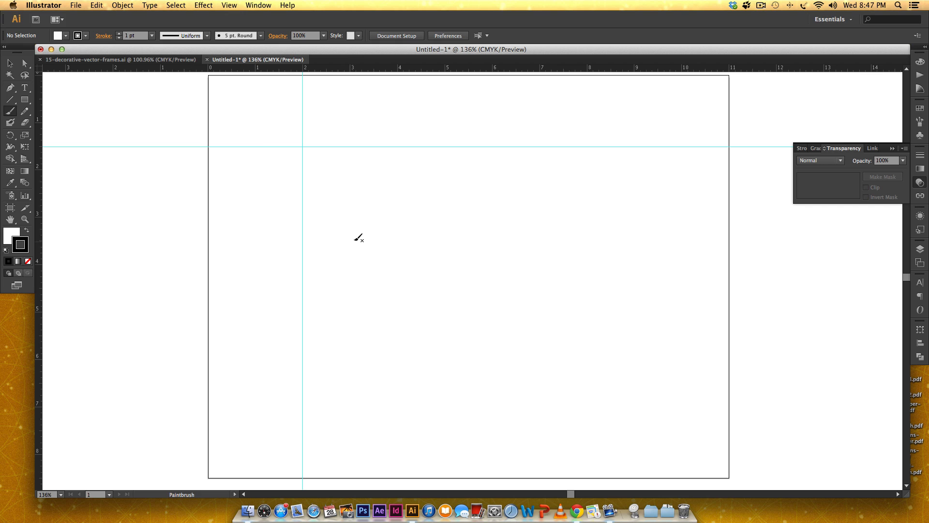
mouse_move(300, 221)
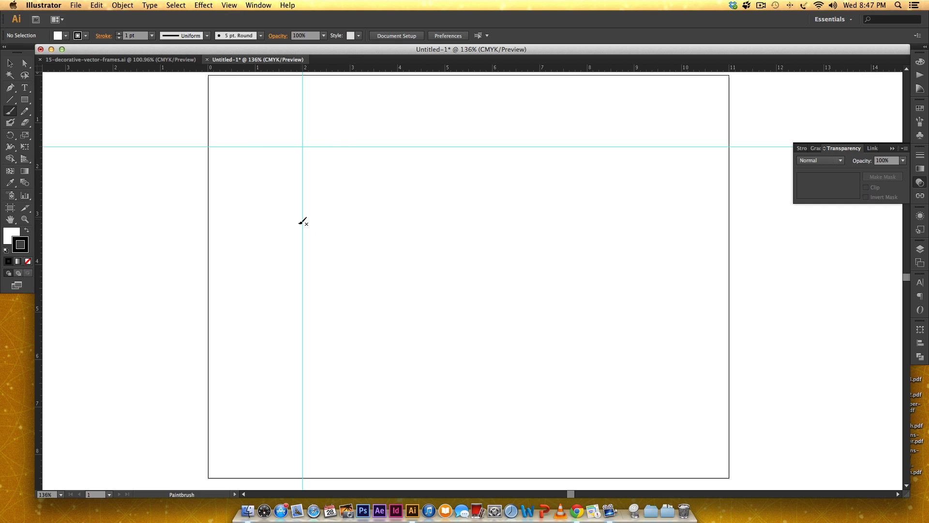
mouse_move(302, 243)
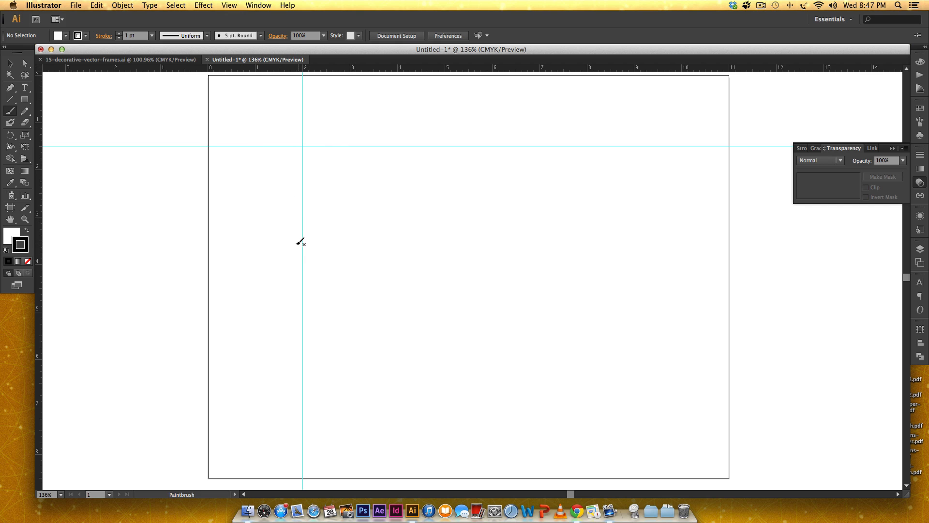
Paint a thick black curly stroke down the left guide and along the top into loops
drag(302, 201, 291, 260)
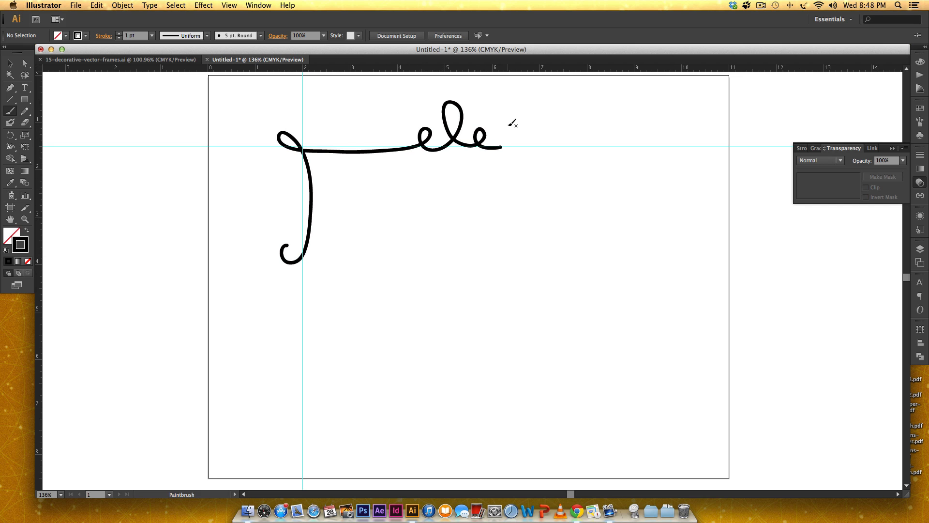
mouse_move(606, 345)
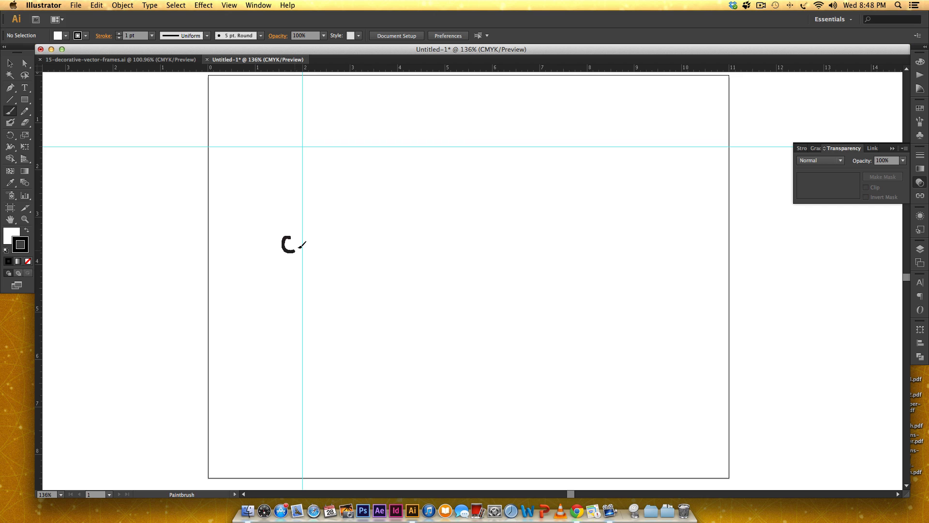
drag(284, 243, 436, 104)
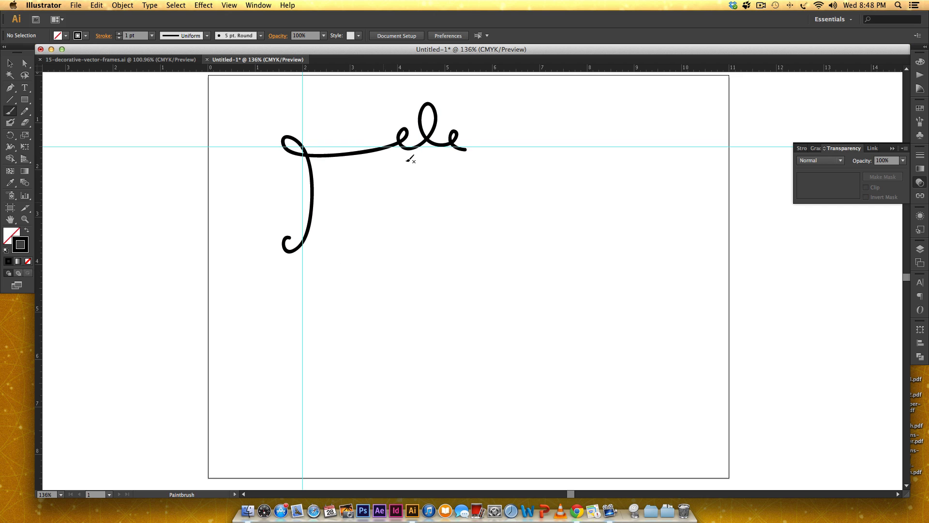
mouse_move(486, 98)
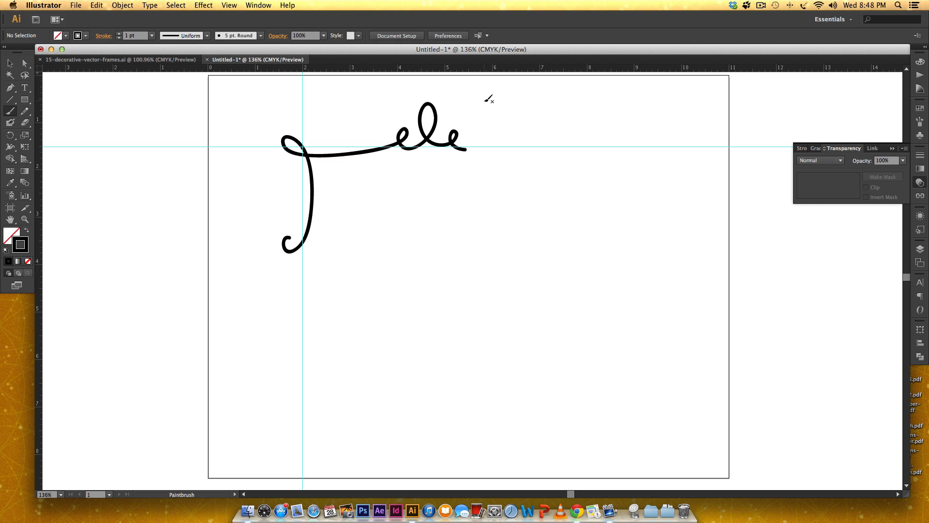
mouse_move(549, 142)
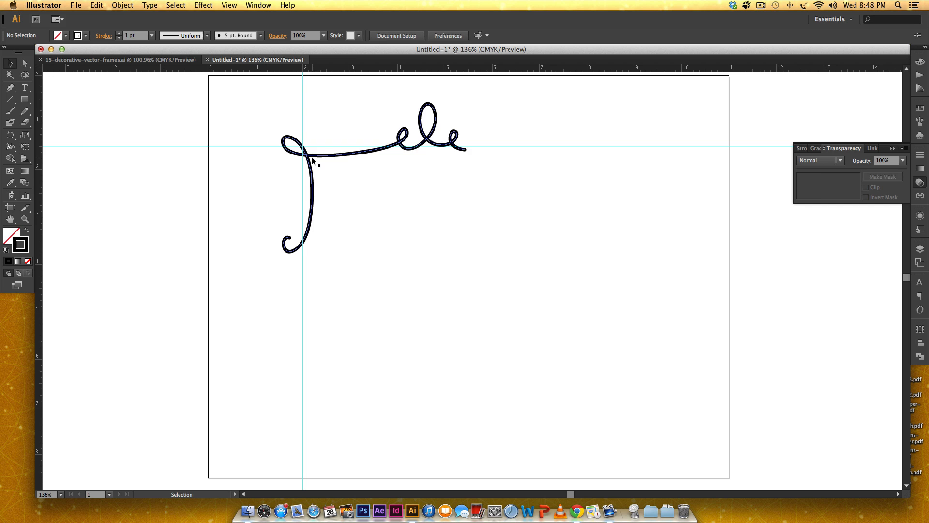
Marquee-select the whole curly corner stroke as one path
drag(321, 154, 316, 150)
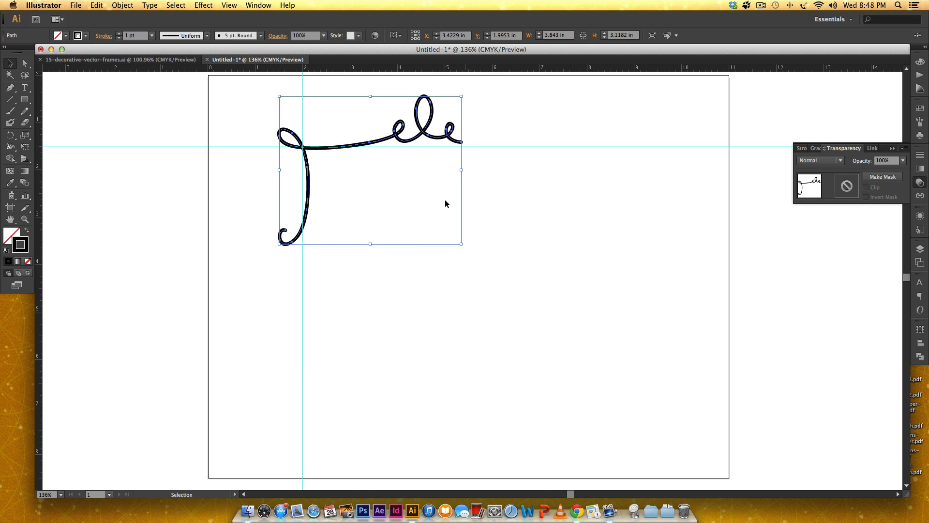
mouse_move(337, 178)
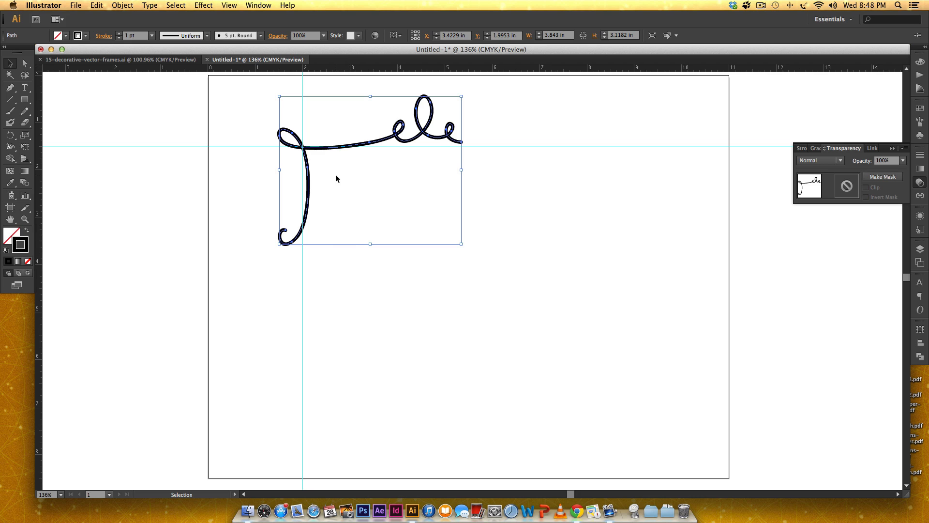
mouse_move(415, 142)
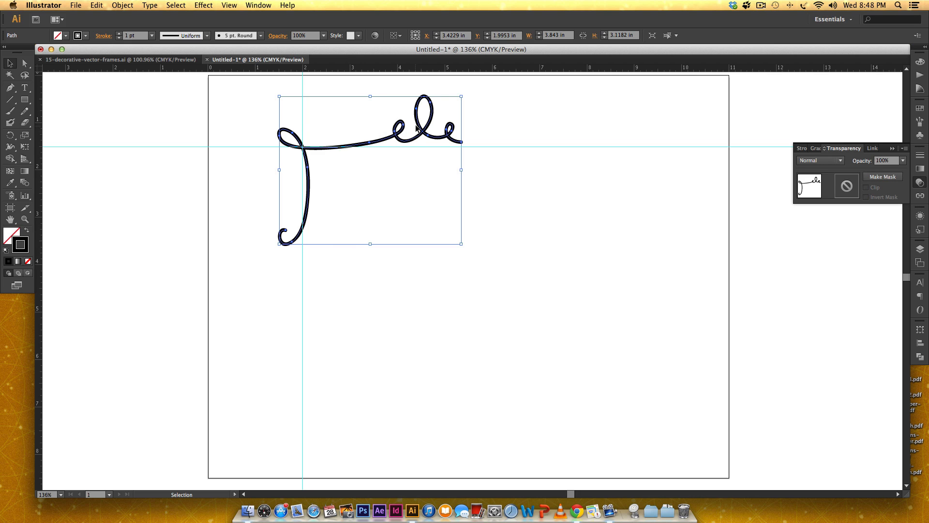
mouse_move(467, 159)
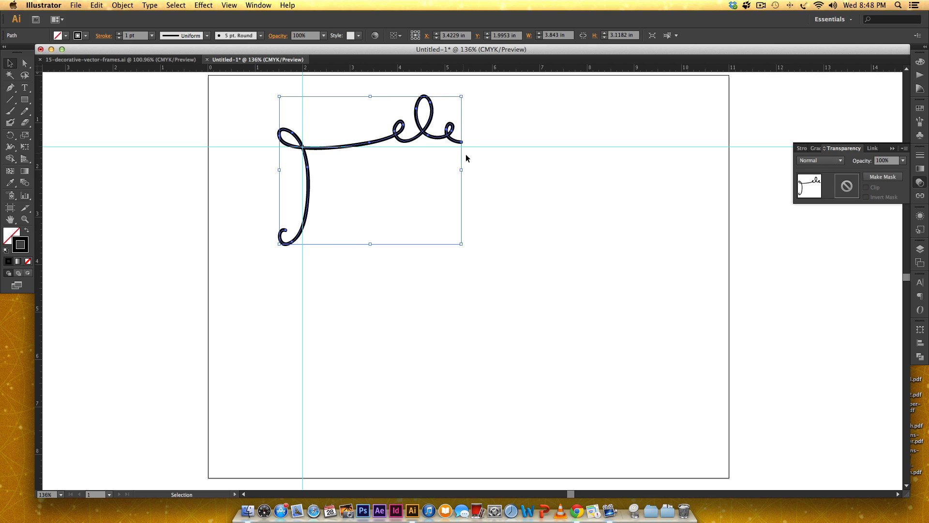
mouse_move(337, 253)
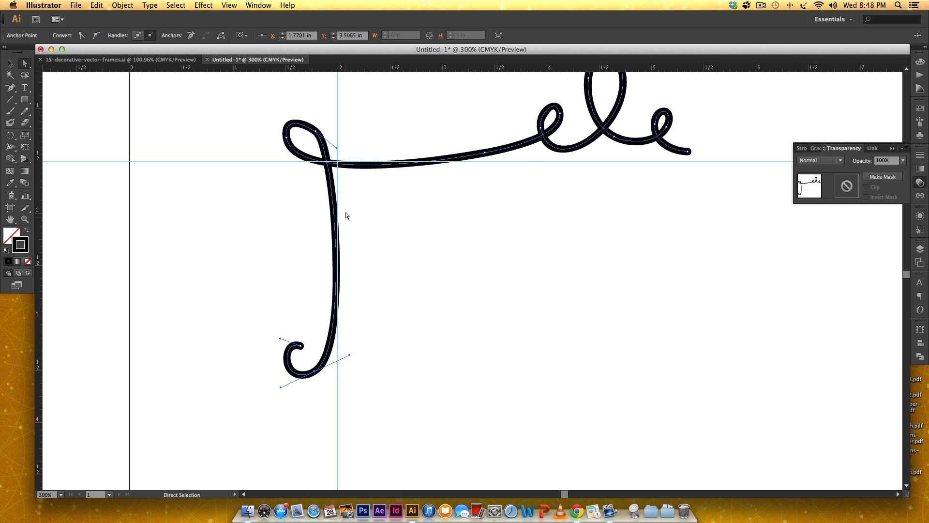
mouse_move(335, 149)
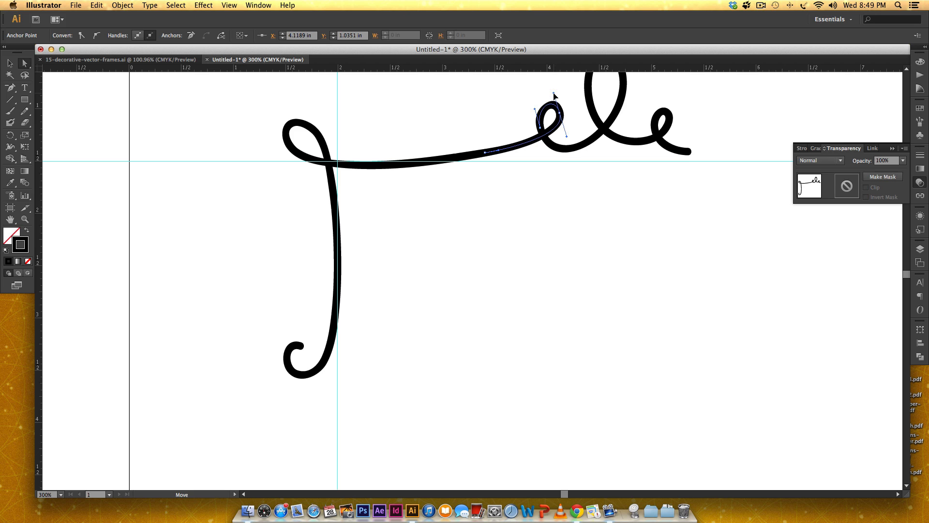
Remove the extra point on the first top loop, then deselect the reshaped stroke
click(486, 158)
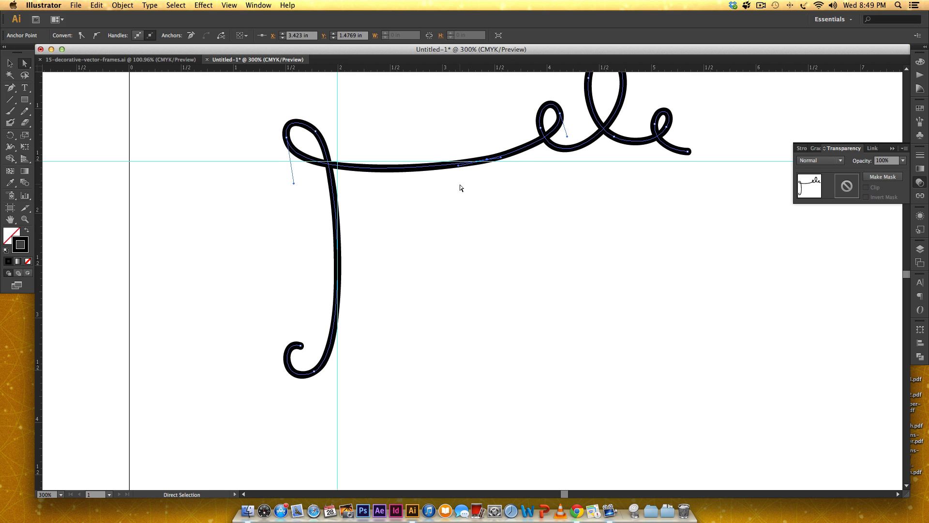
mouse_move(573, 211)
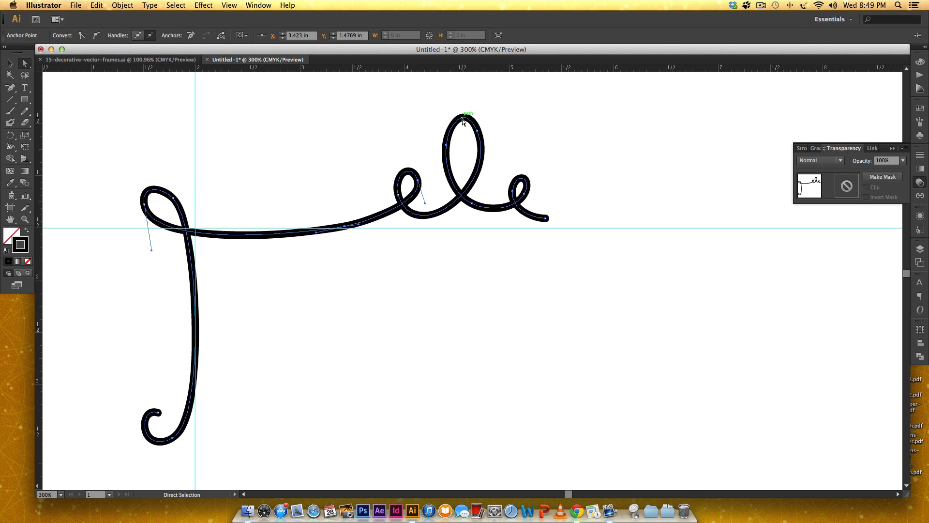
mouse_move(466, 124)
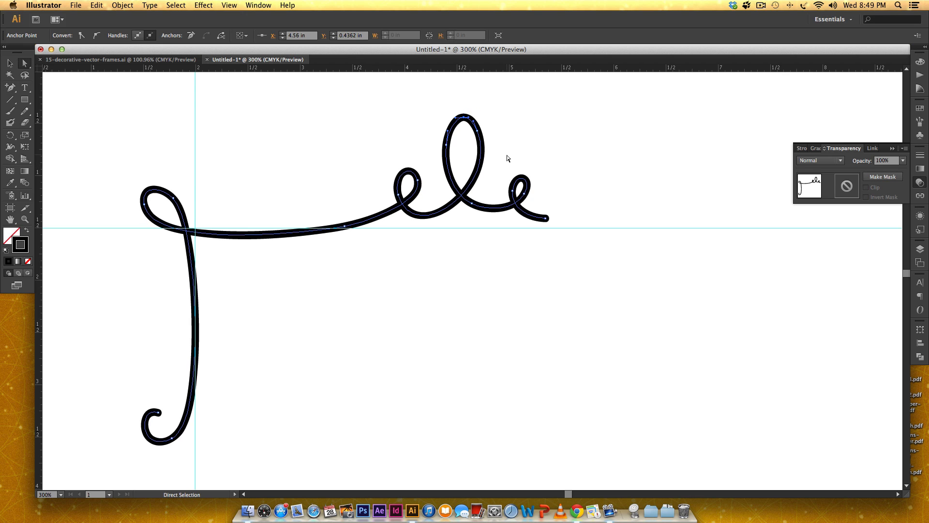
click(329, 363)
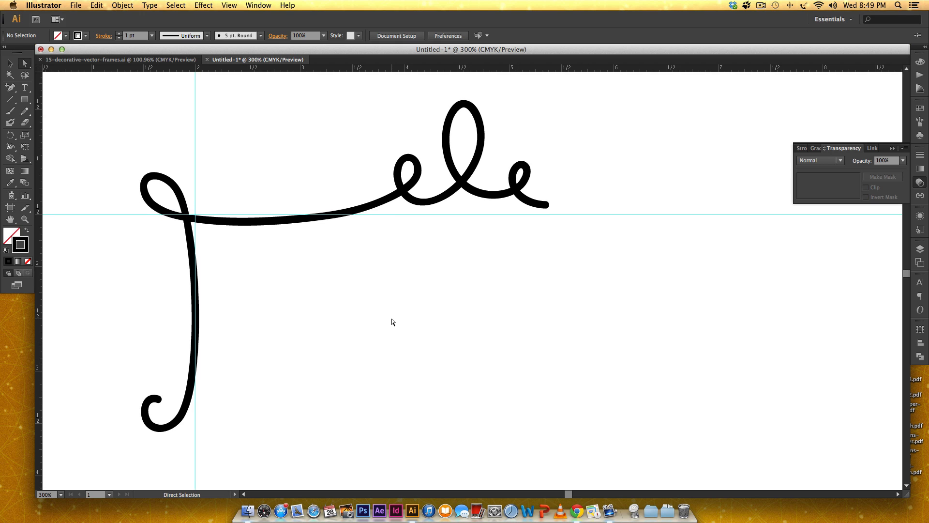
mouse_move(579, 145)
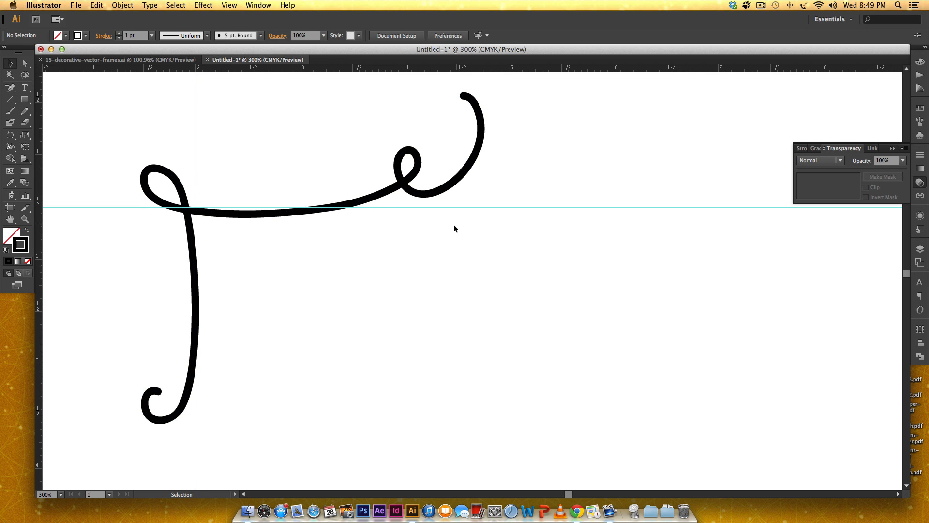
Reflect a copy of the stroke across the vertical axis and slide it right so the curls form a central loop
click(364, 202)
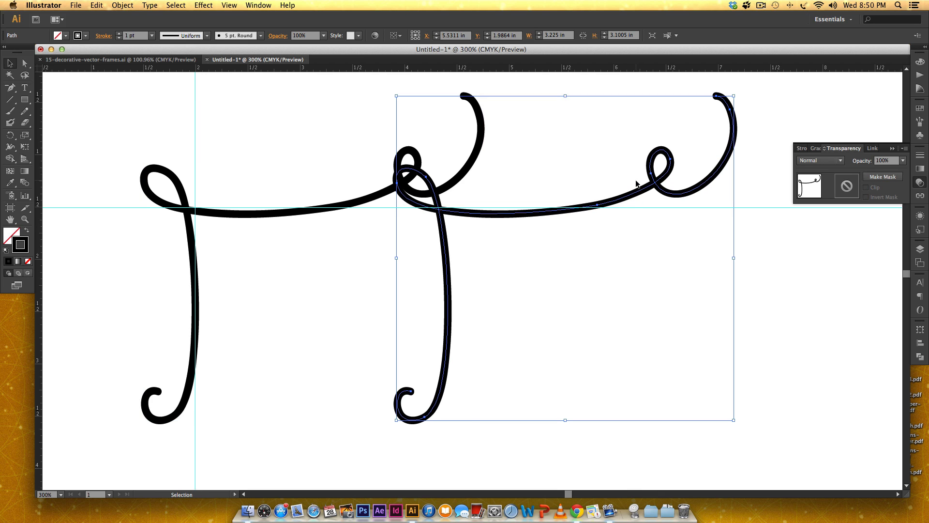
right_click(637, 188)
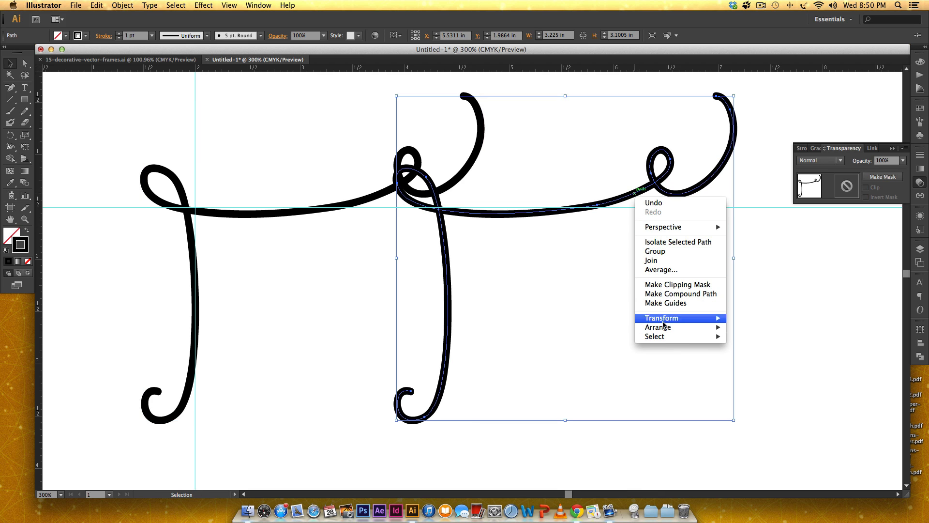
click(740, 354)
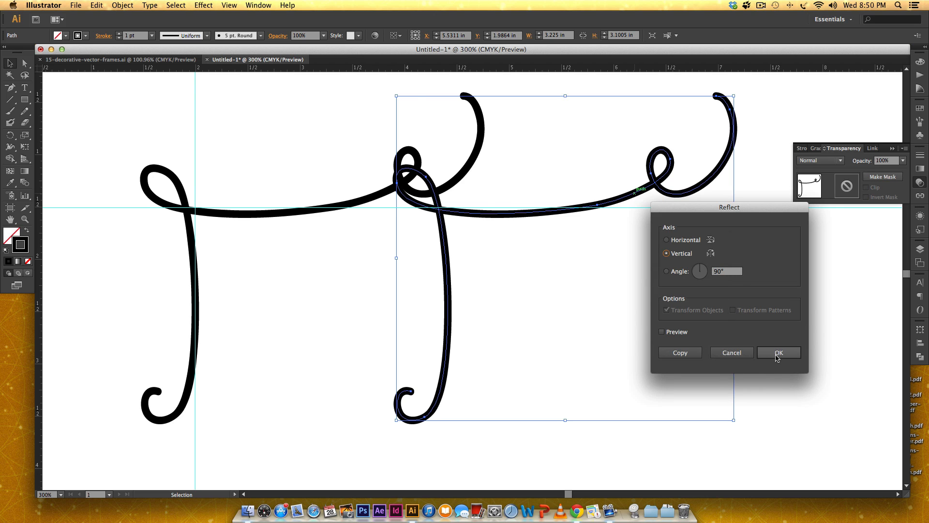
click(778, 352)
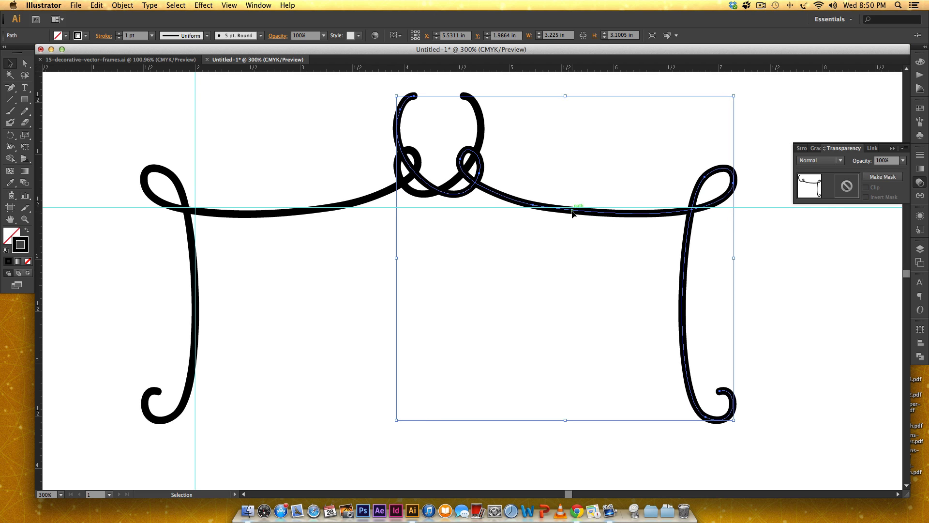
drag(573, 213, 614, 213)
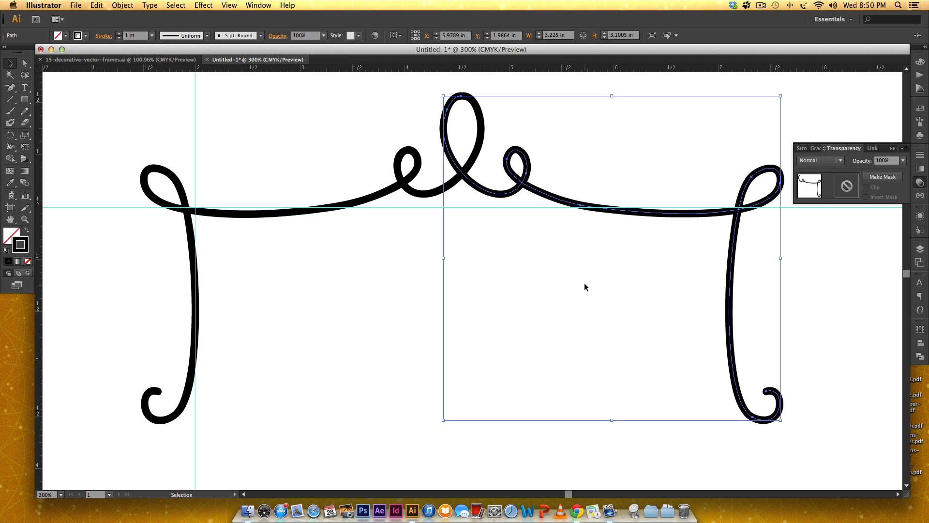
In Outline view, align the halves' endpoints and join both paths into one continuous border
key(cmd+y)
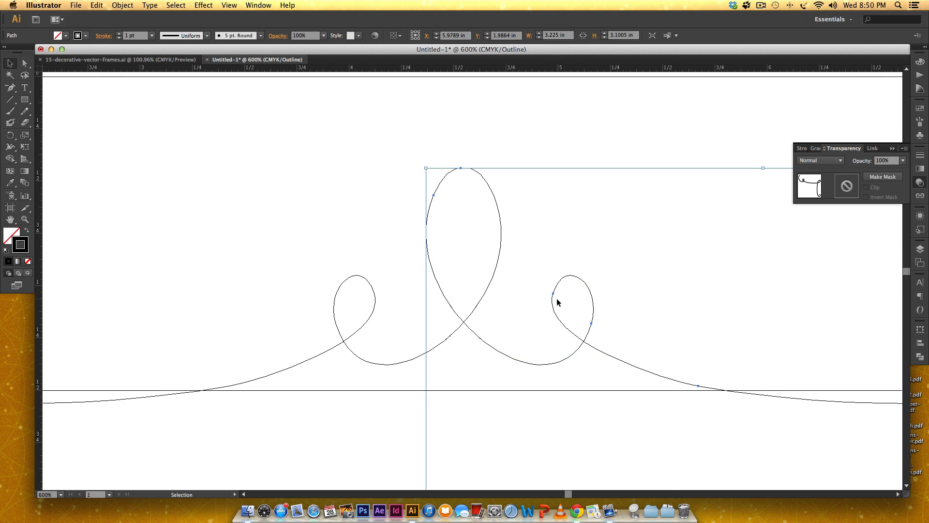
drag(558, 302, 560, 314)
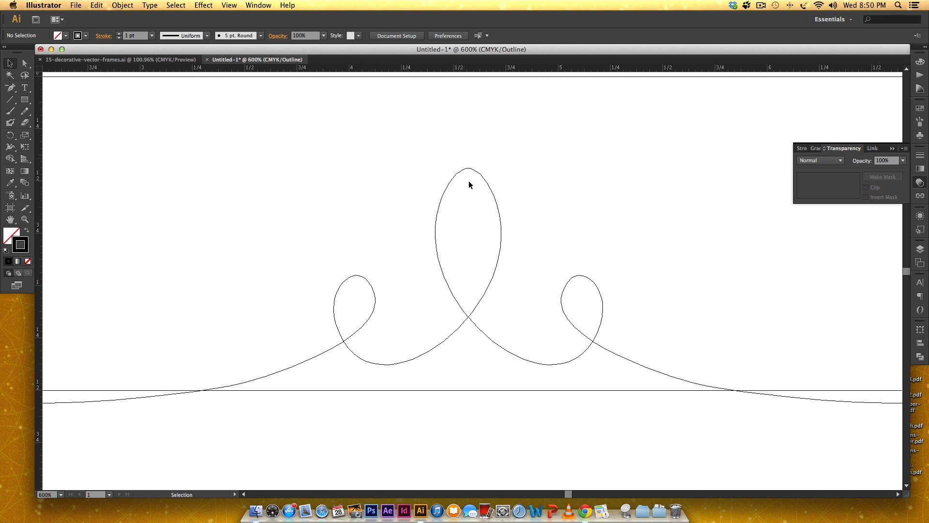
click(469, 184)
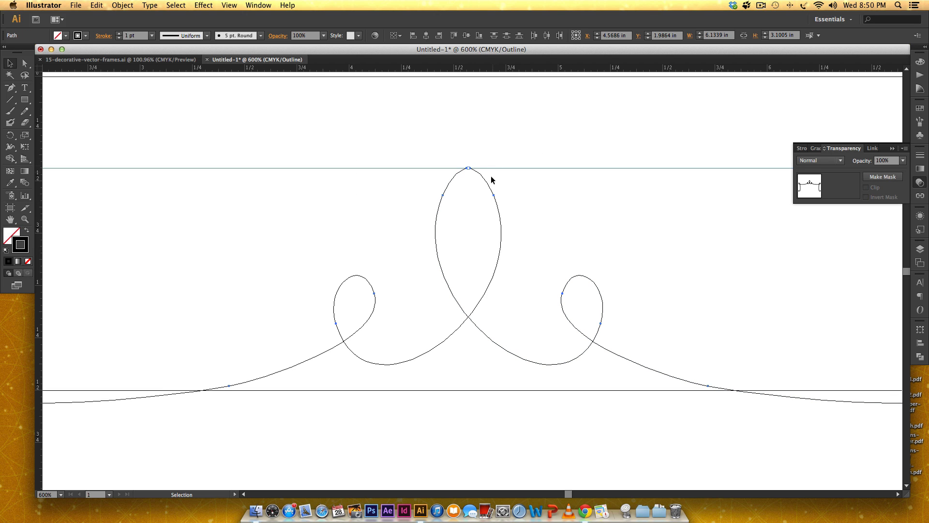
right_click(491, 180)
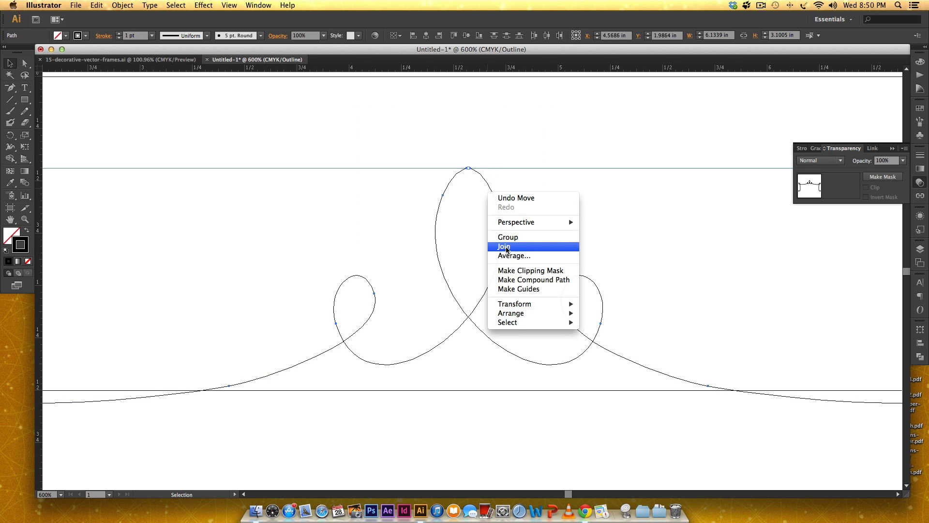
click(505, 246)
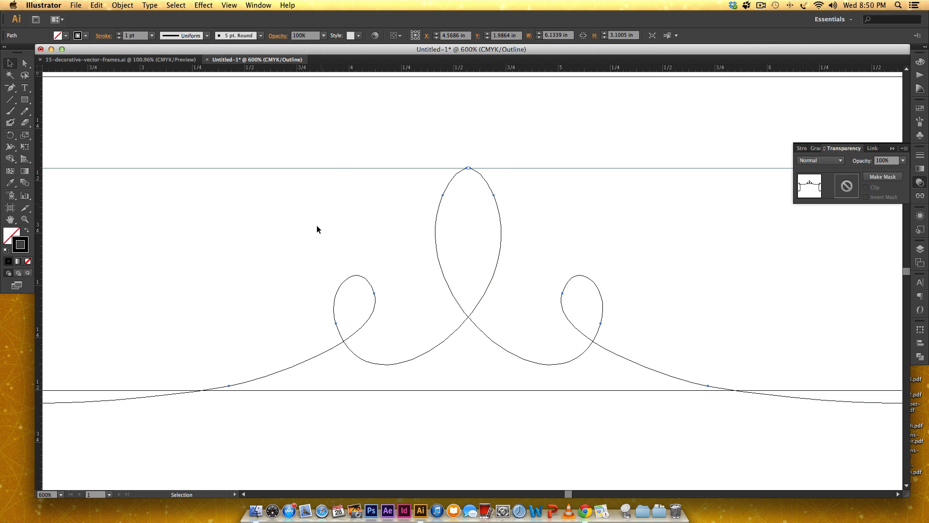
mouse_move(463, 182)
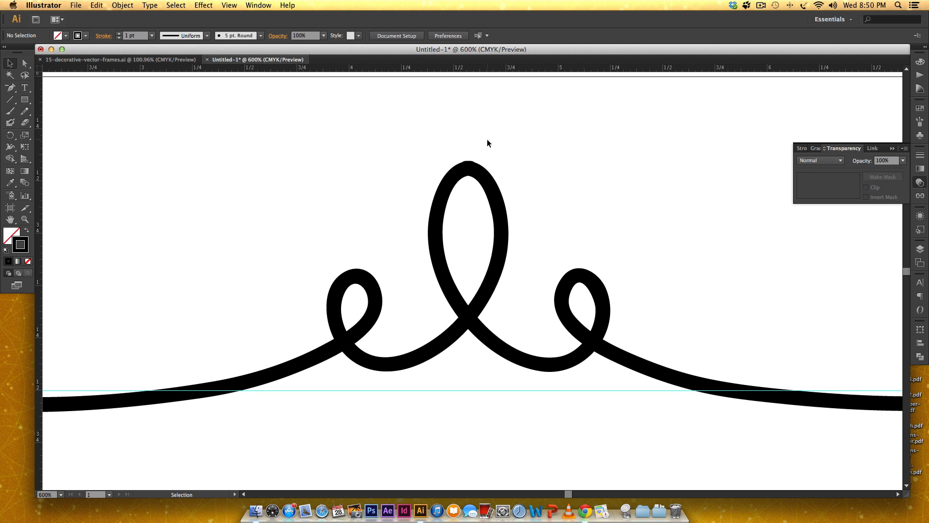
mouse_move(431, 142)
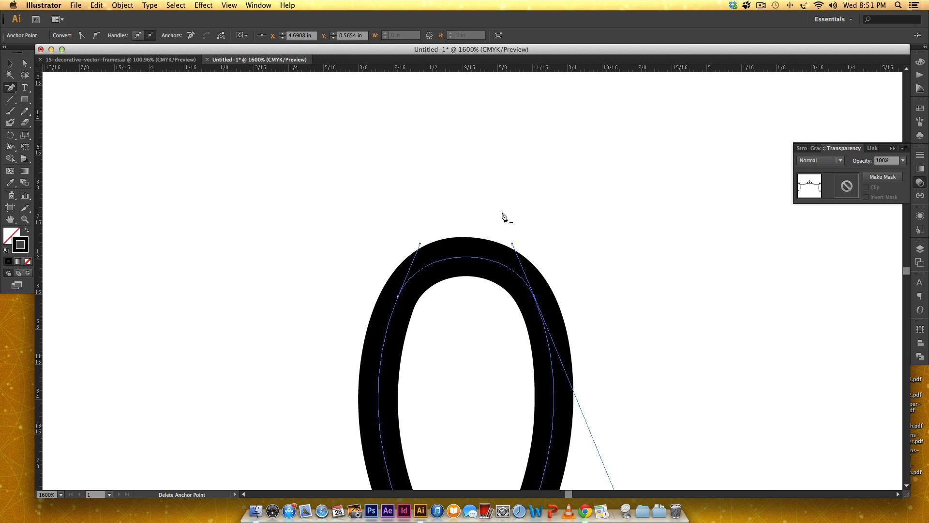
mouse_move(475, 256)
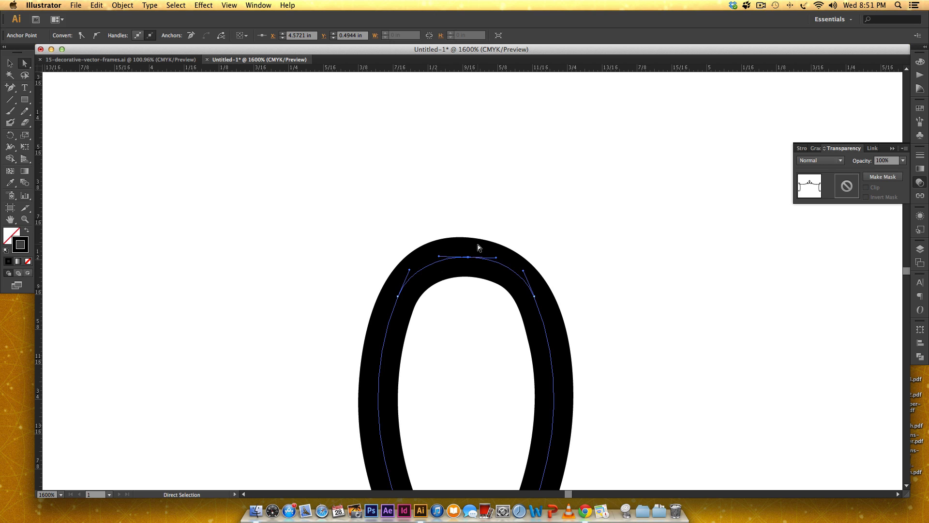
Smooth the curve at the top of the central loop into one rounded arc
drag(479, 257, 467, 241)
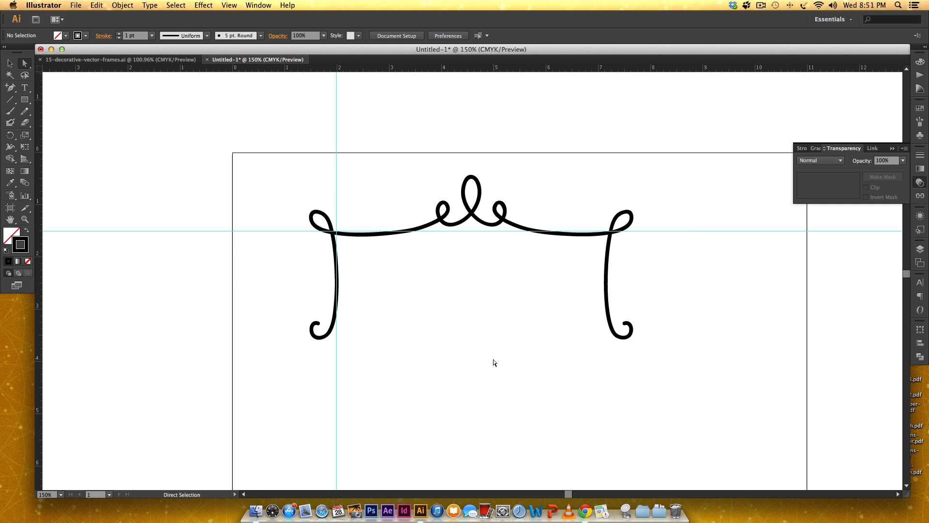
mouse_move(491, 190)
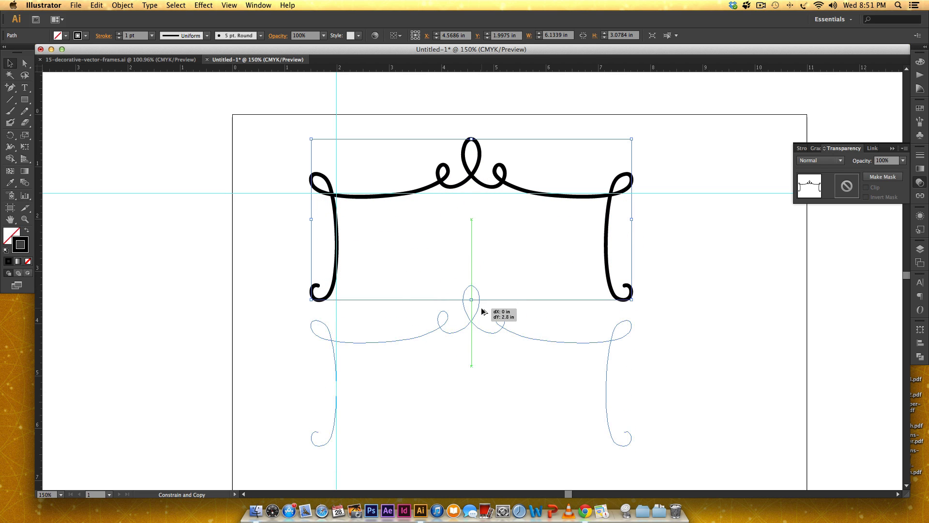
Reflect the copied top border across the horizontal axis to form the frame's bottom
right_click(484, 312)
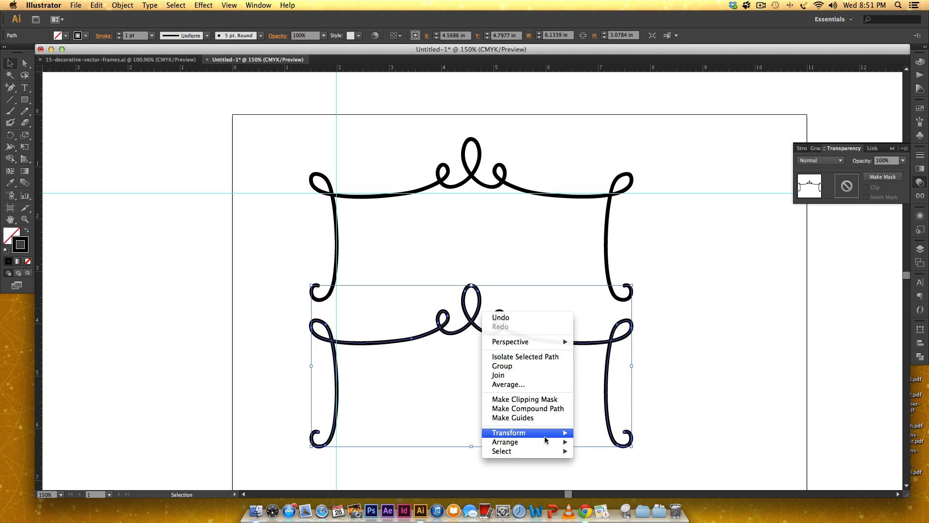
click(509, 433)
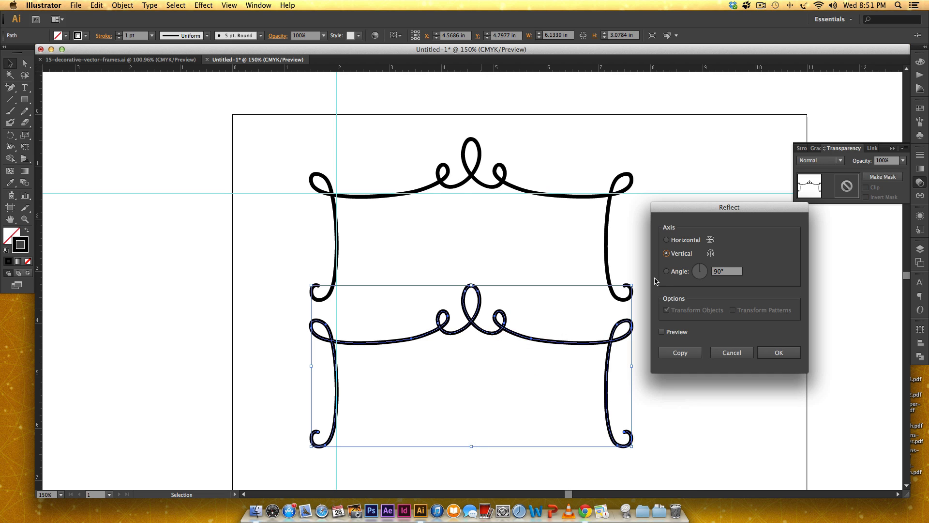
click(666, 240)
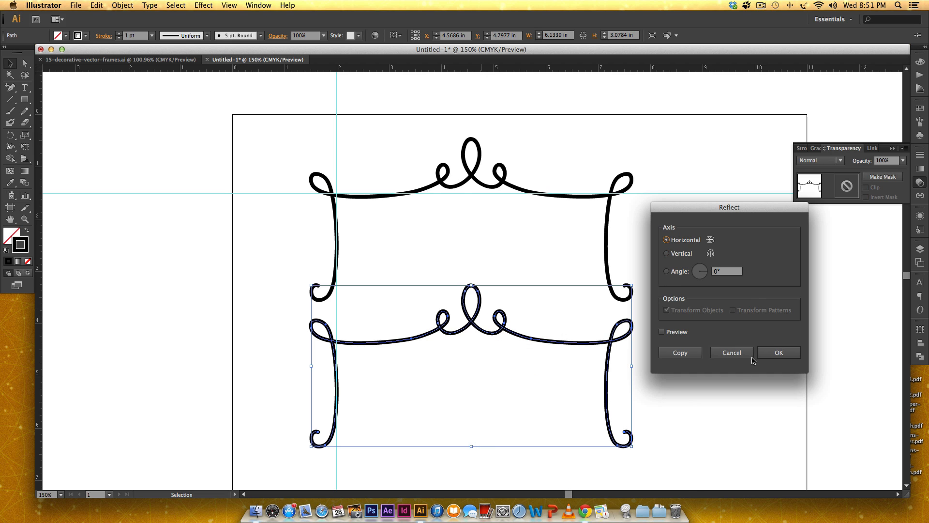
click(778, 352)
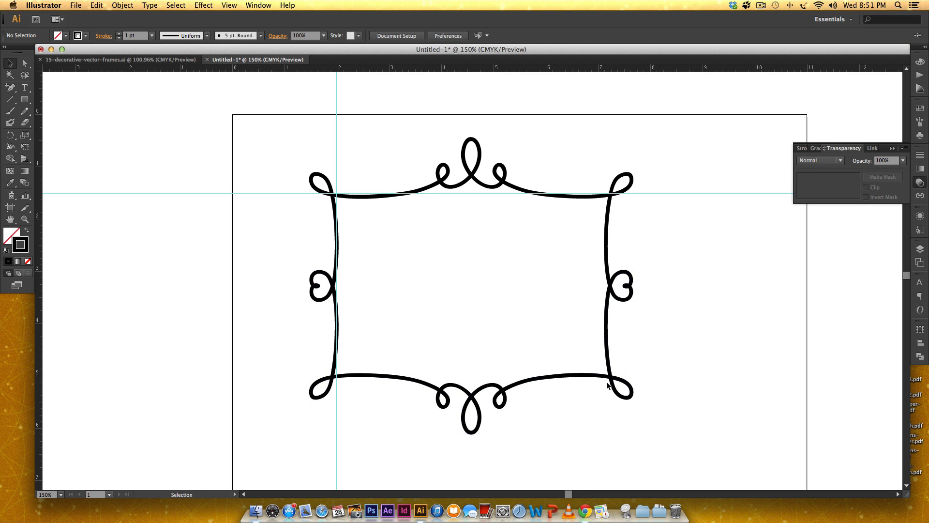
click(608, 386)
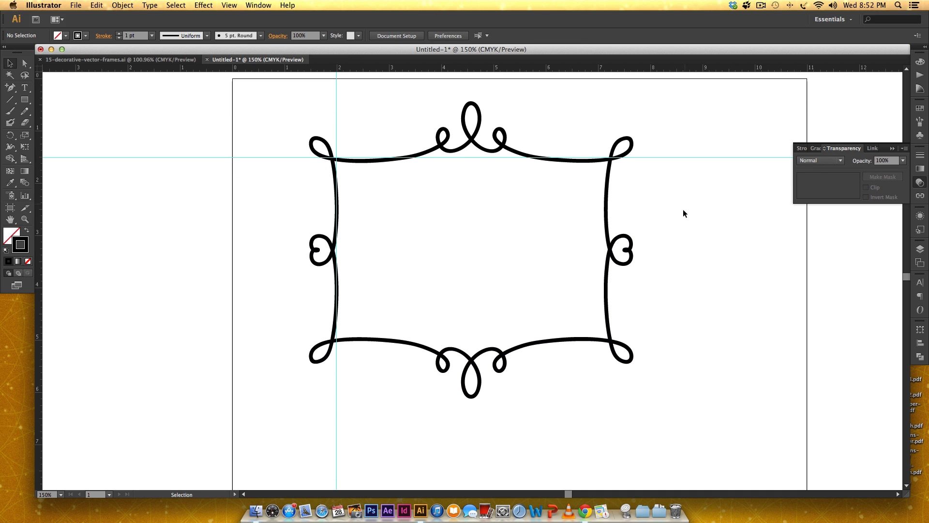
Copy the left inner line to the right side, nudge it toward the frame edge, and deselect
click(616, 251)
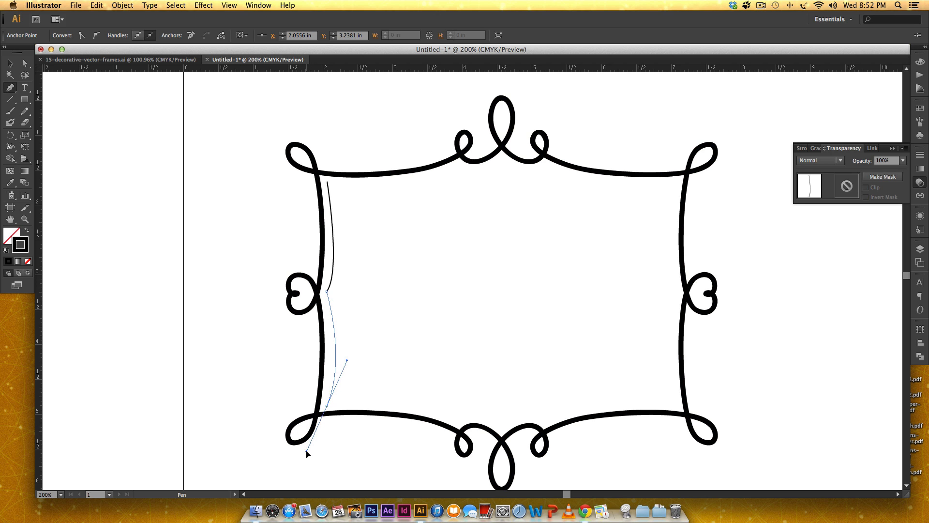
mouse_move(327, 411)
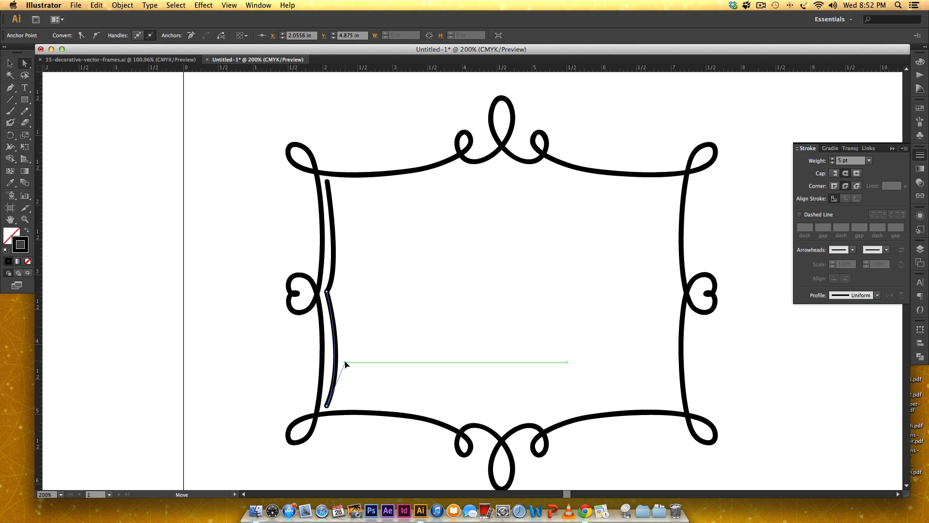
click(446, 334)
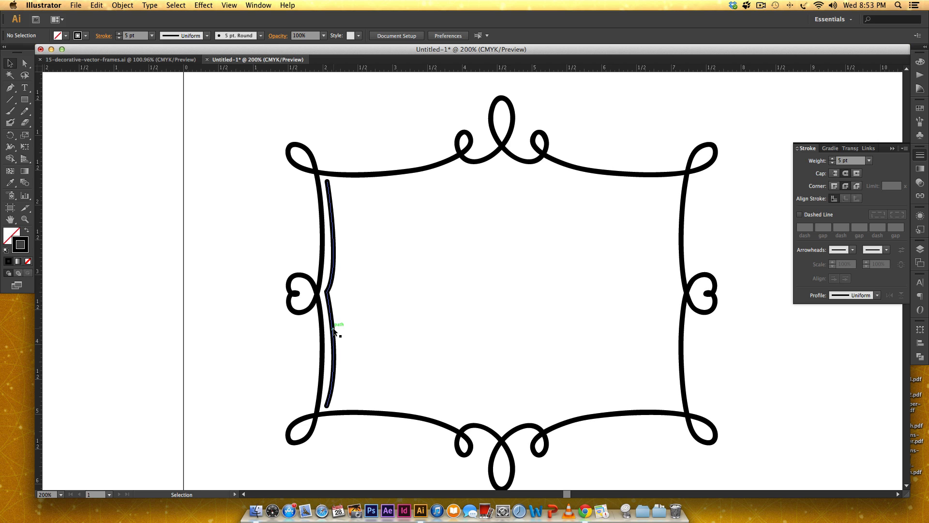
drag(333, 293, 644, 292)
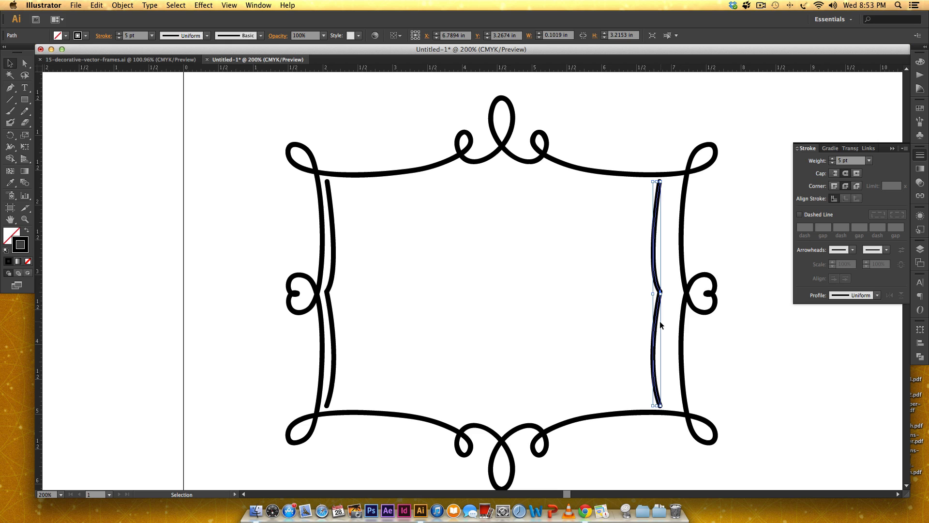
drag(657, 294, 672, 294)
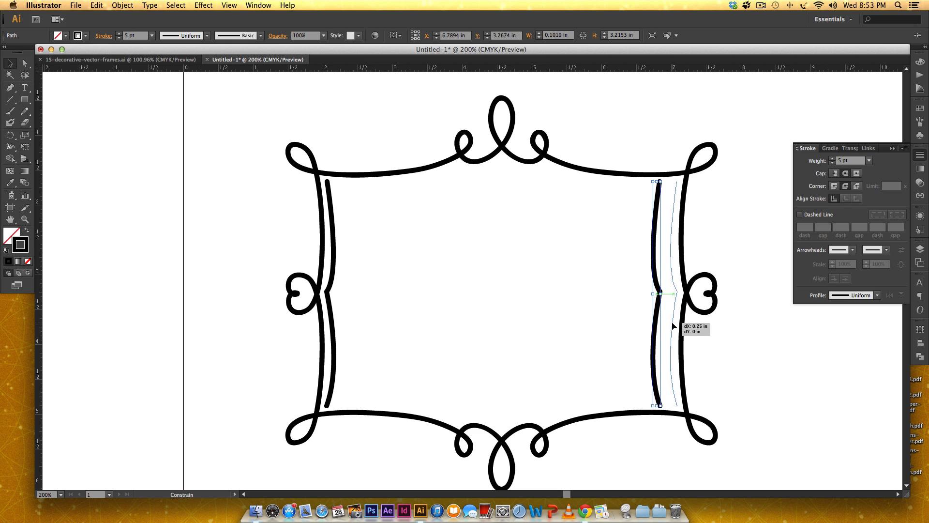
click(757, 356)
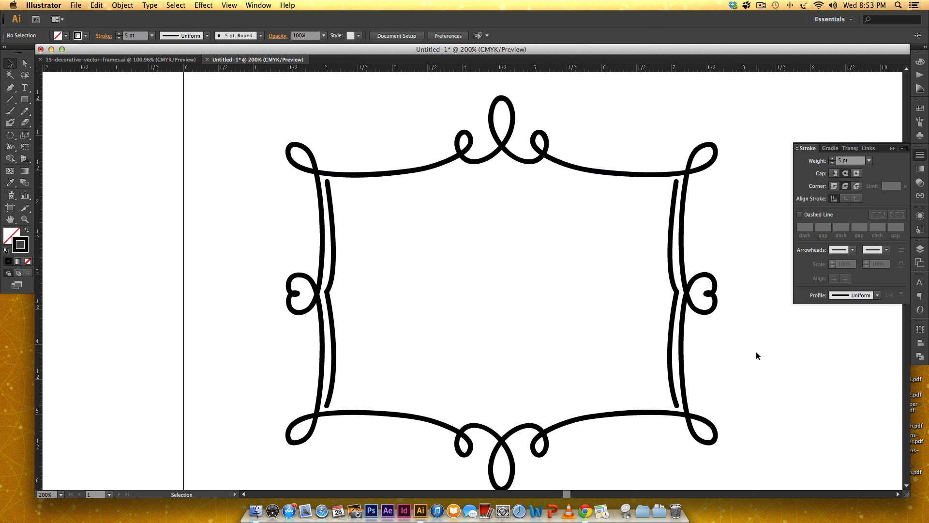